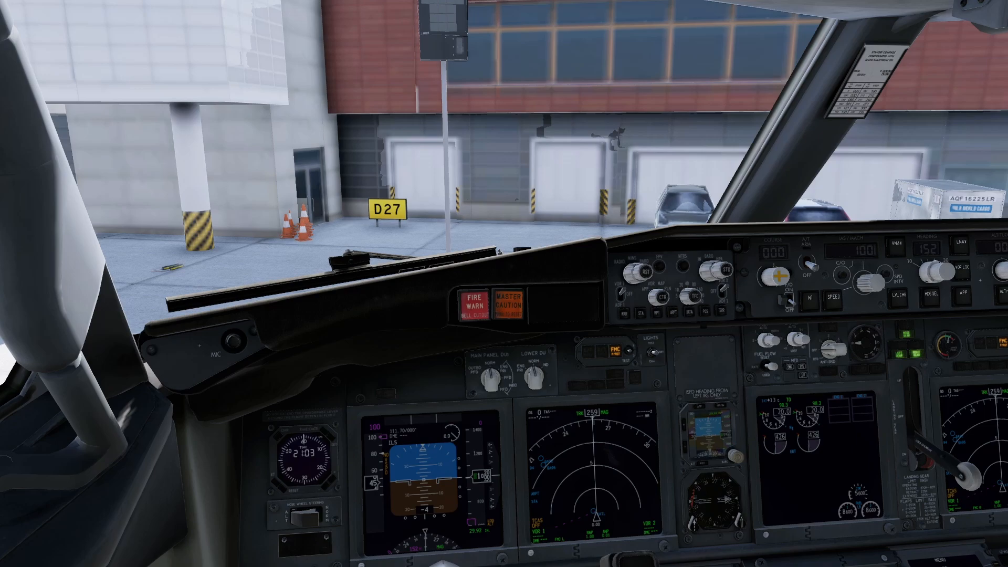
pyautogui.moveTo(953, 166)
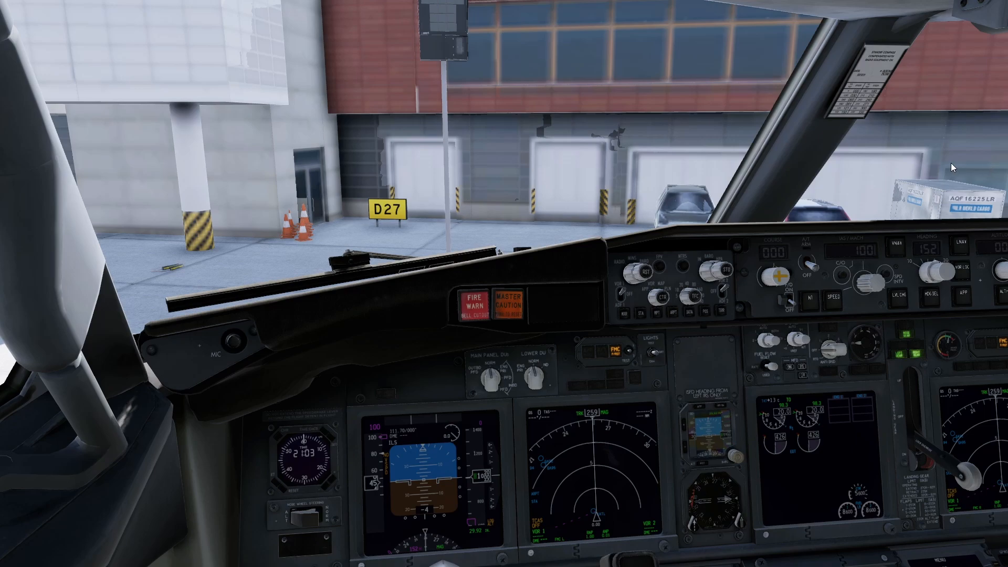
pyautogui.moveTo(914, 219)
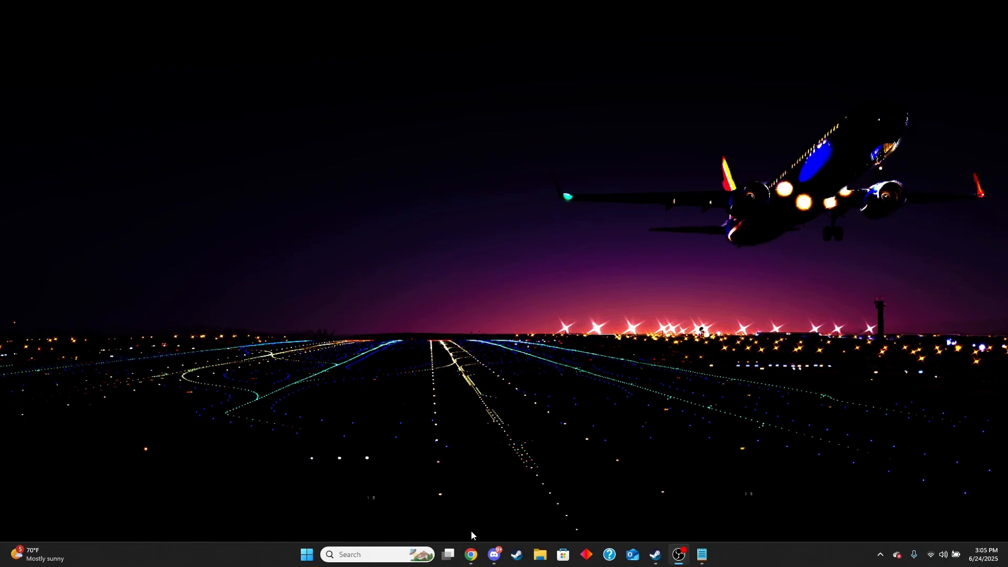
# - Bring up SimBrief and show the latest KDEN–KJFK flight briefing with route and load sheet
pyautogui.click(470, 554)
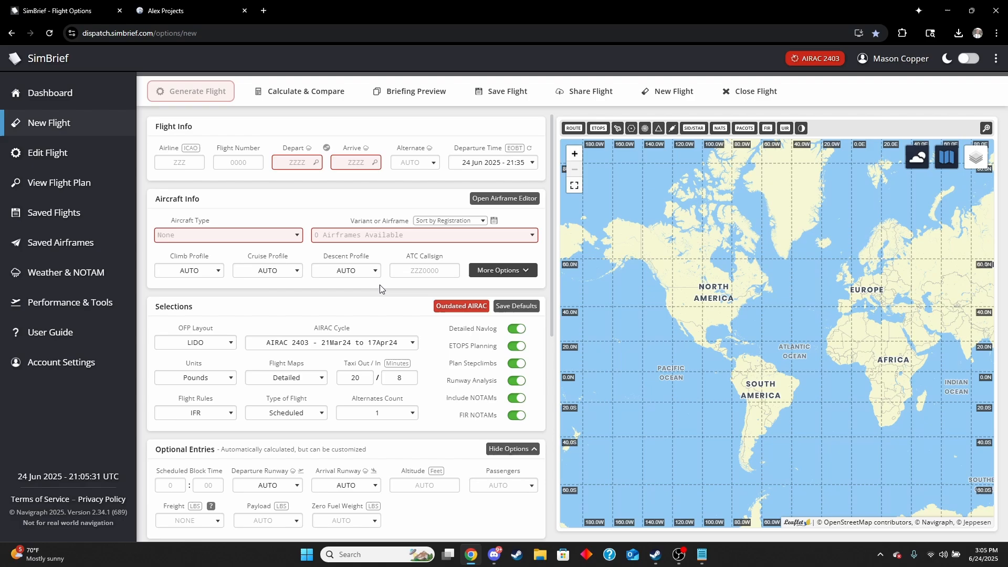
pyautogui.click(296, 161)
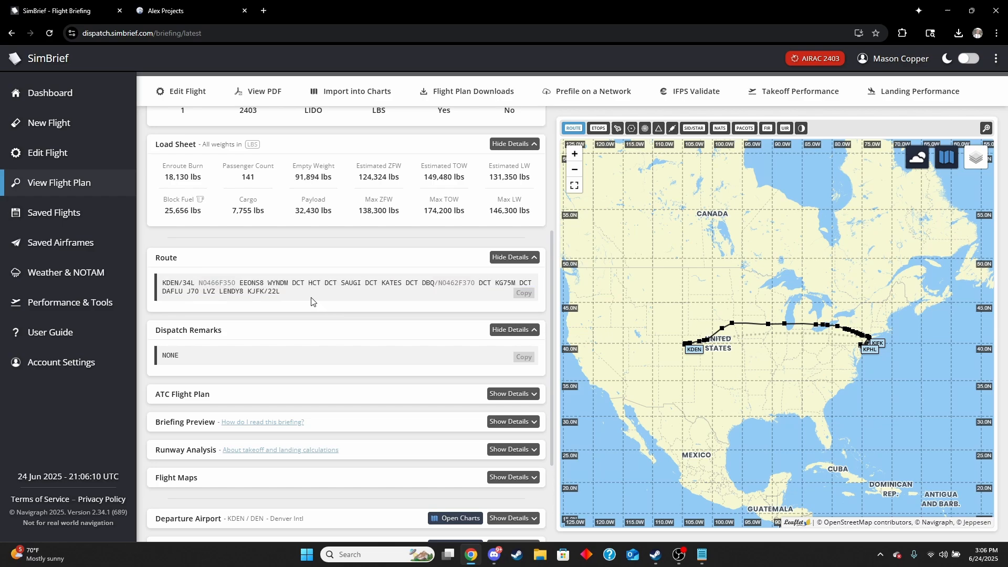
pyautogui.moveTo(255, 280)
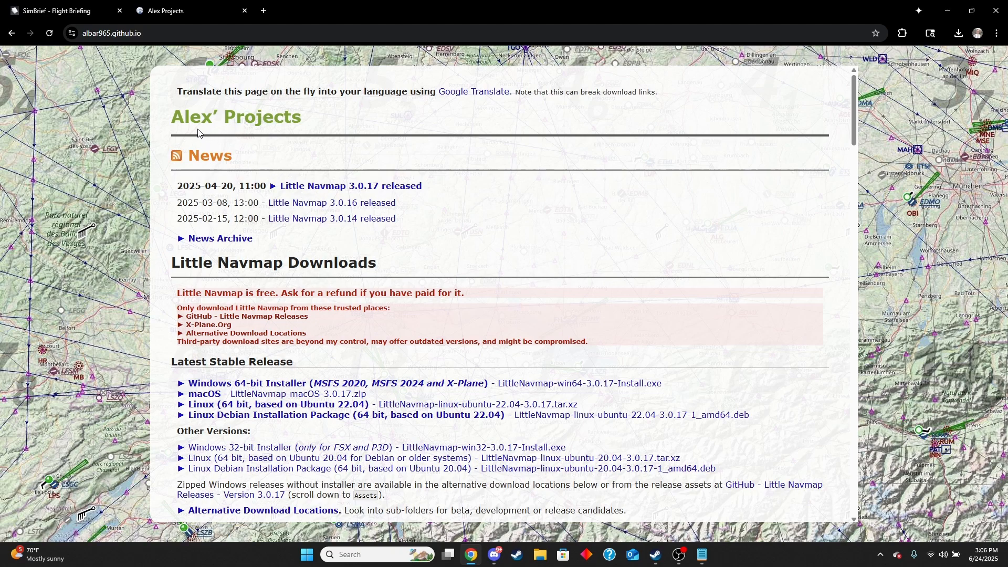
pyautogui.moveTo(253, 163)
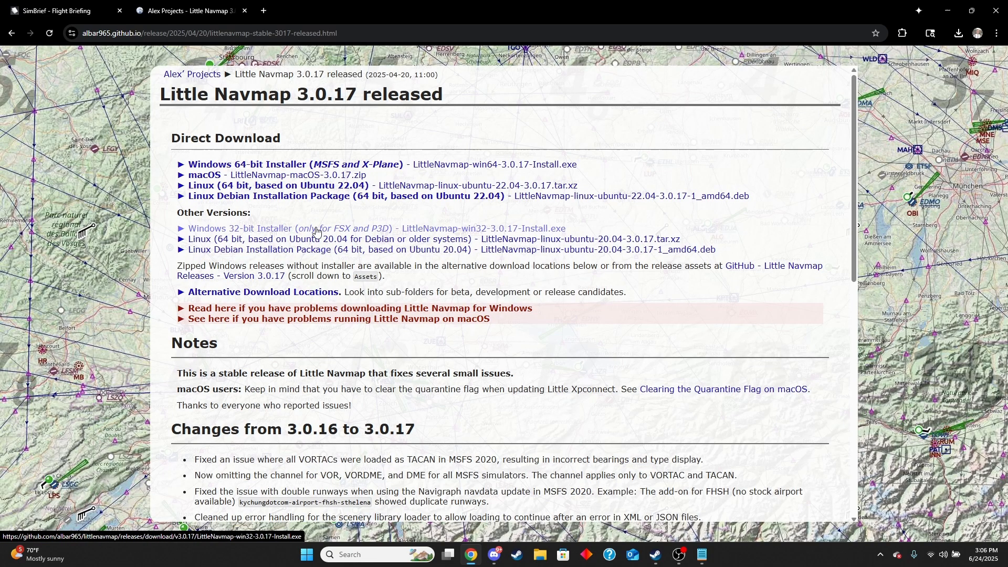
pyautogui.moveTo(216, 168)
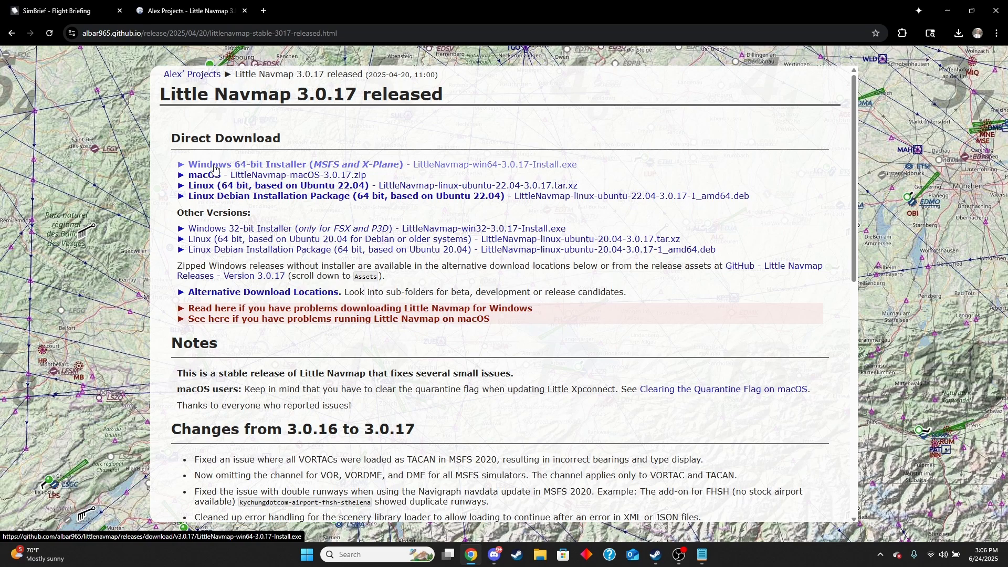
pyautogui.moveTo(337, 169)
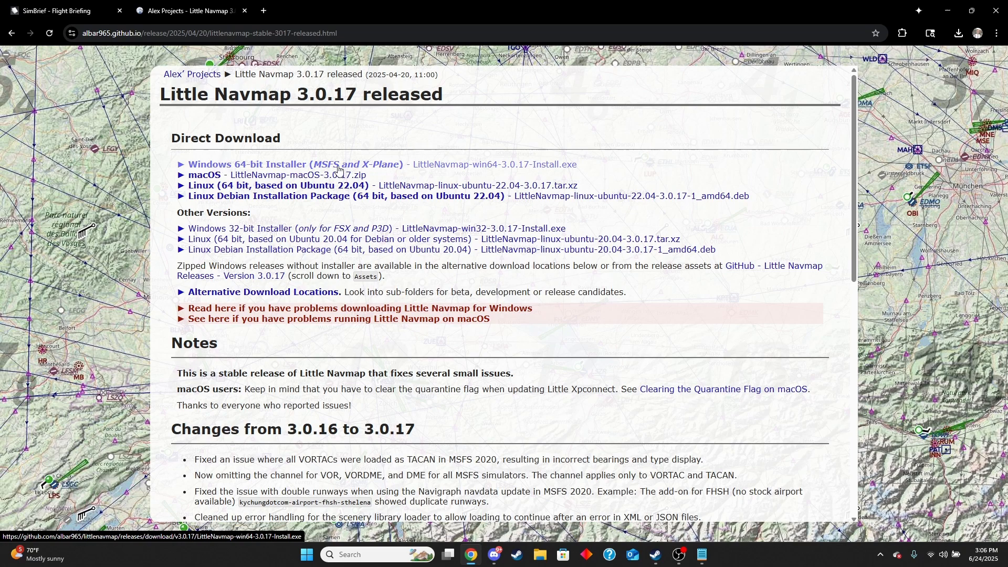
# - Download the Little Navmap 3.0.17 Windows 64-bit installer from the release page
pyautogui.click(293, 165)
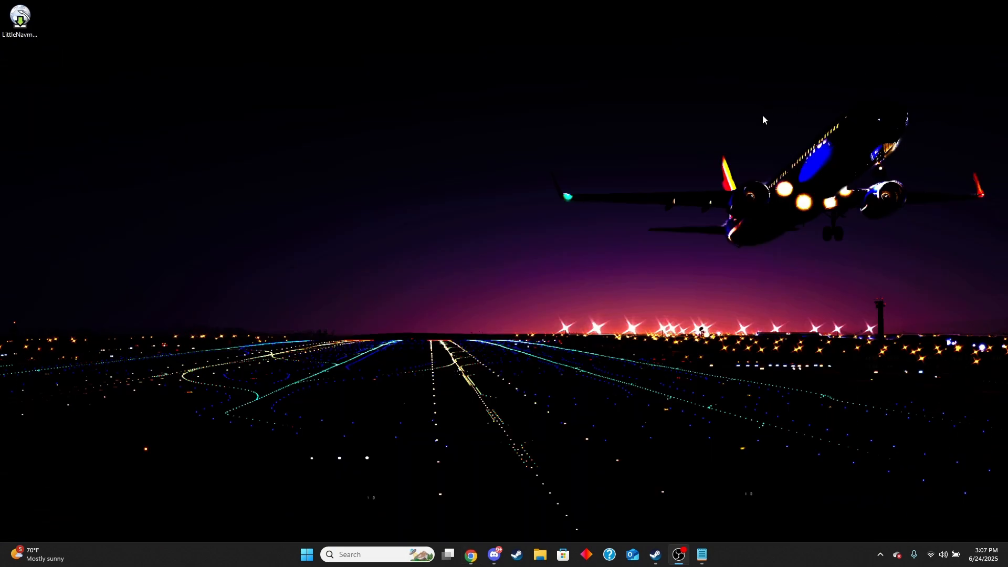
# - Drag the Little Navmap installer file to the centre of the desktop and select it
pyautogui.moveTo(19, 16); pyautogui.dragTo(483, 266)
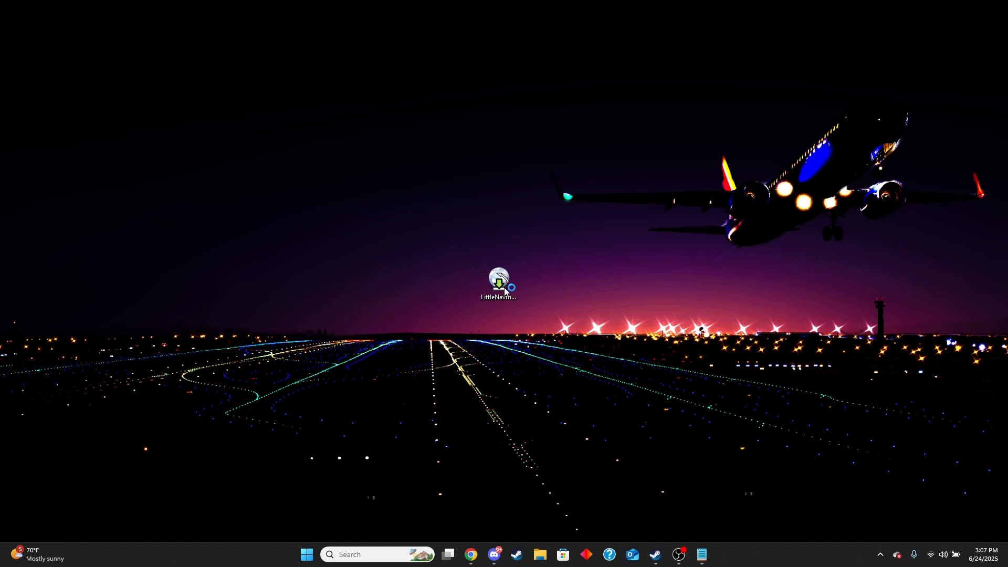
pyautogui.click(497, 282)
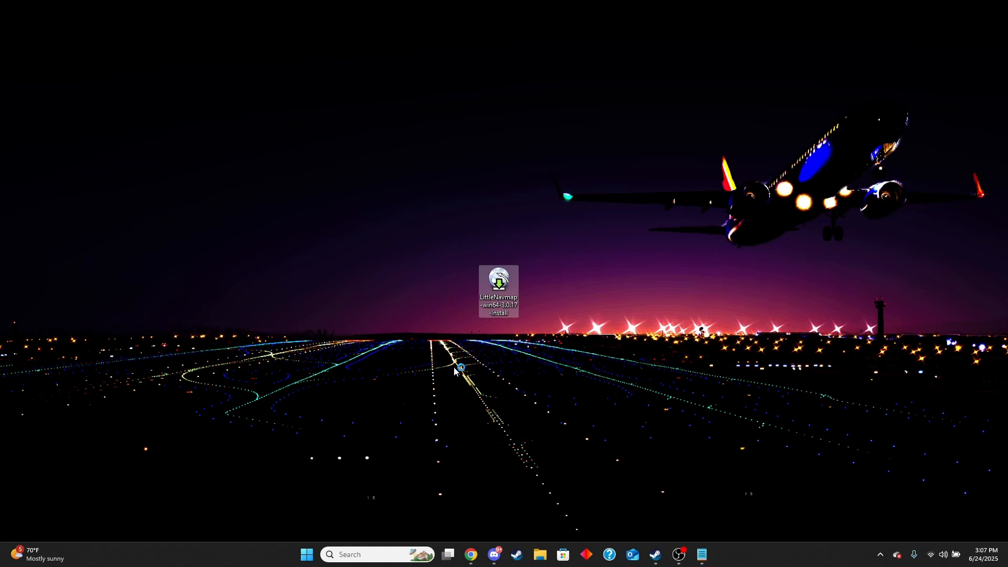
# - Launch the installer, accept the license agreement and keep the default install folder
pyautogui.doubleClick(498, 282)
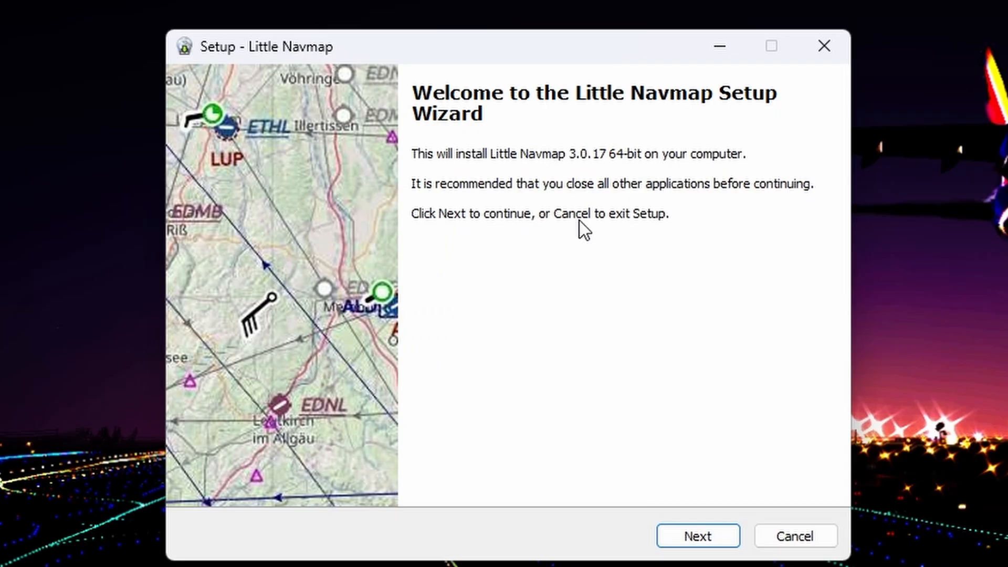
pyautogui.click(697, 536)
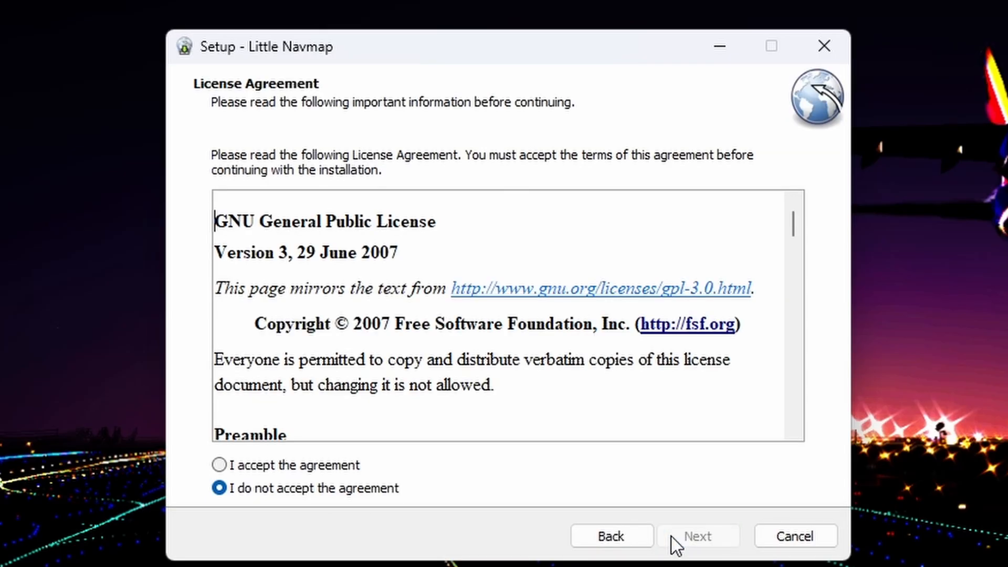
pyautogui.click(219, 465)
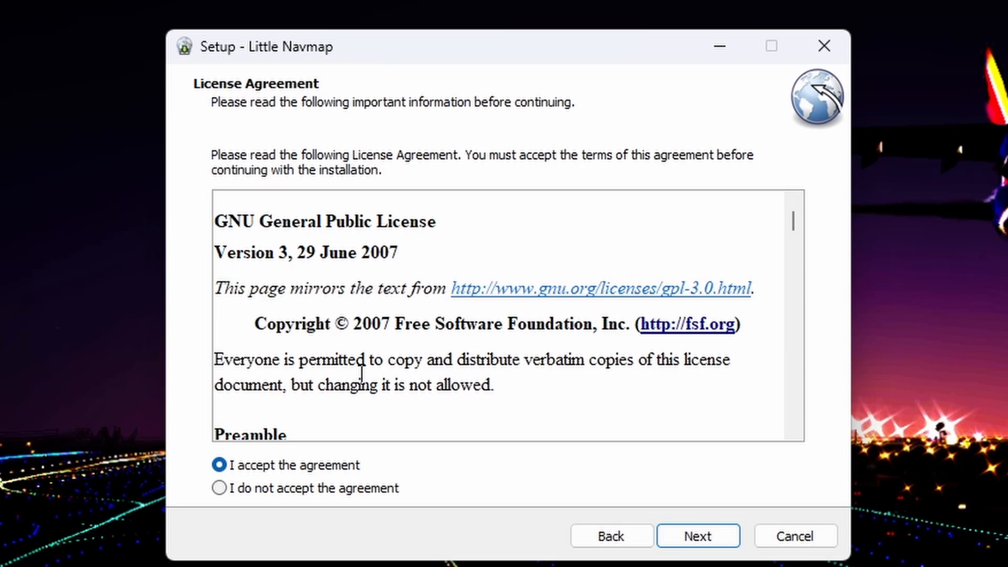
pyautogui.scroll(-3)
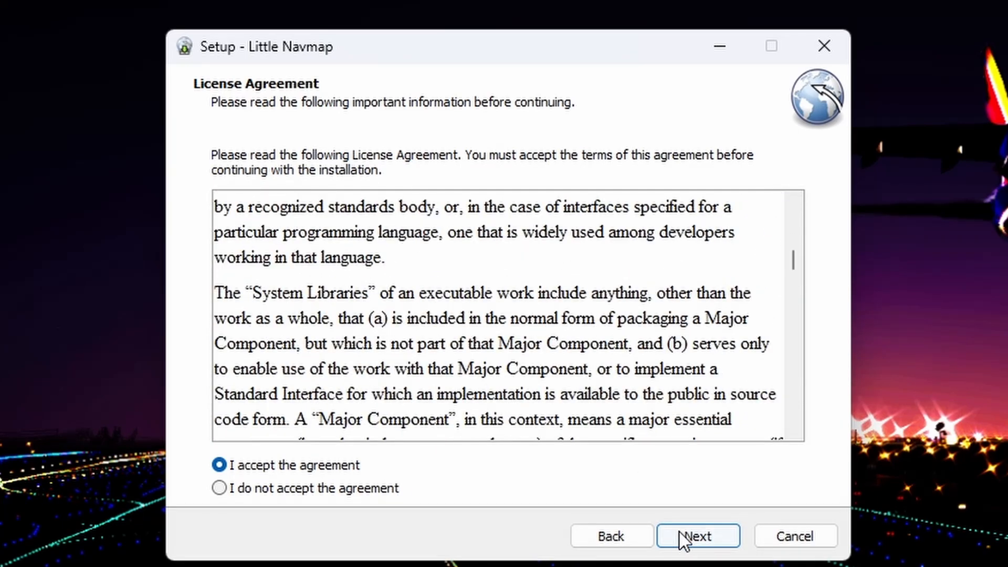
pyautogui.click(697, 535)
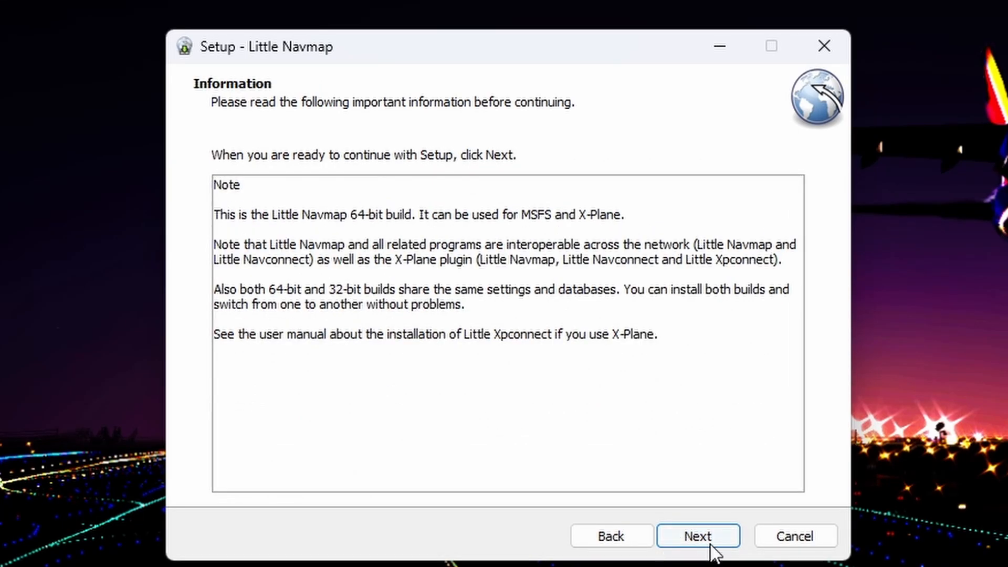
pyautogui.click(697, 536)
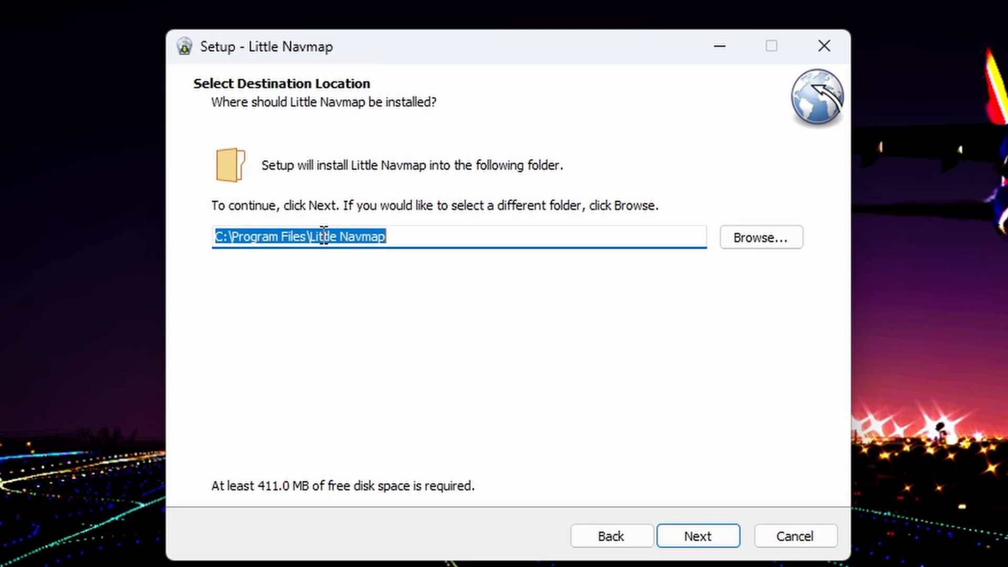
pyautogui.click(697, 536)
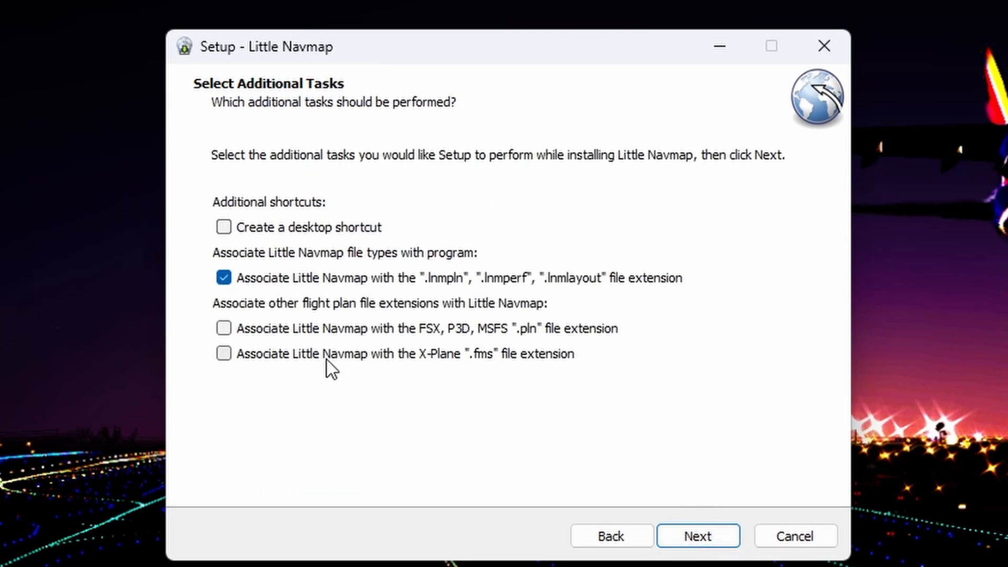
pyautogui.moveTo(264, 365)
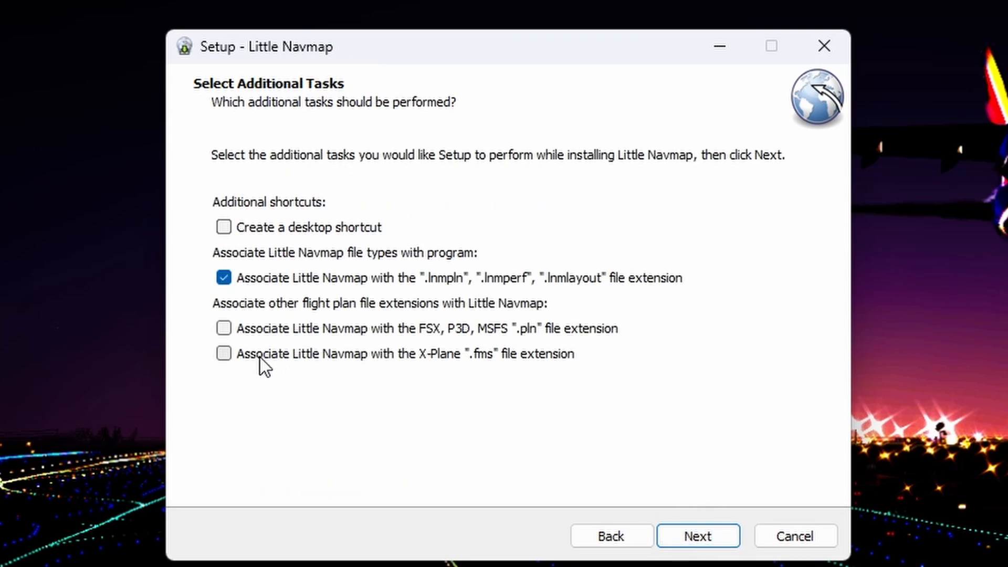
pyautogui.moveTo(230, 361)
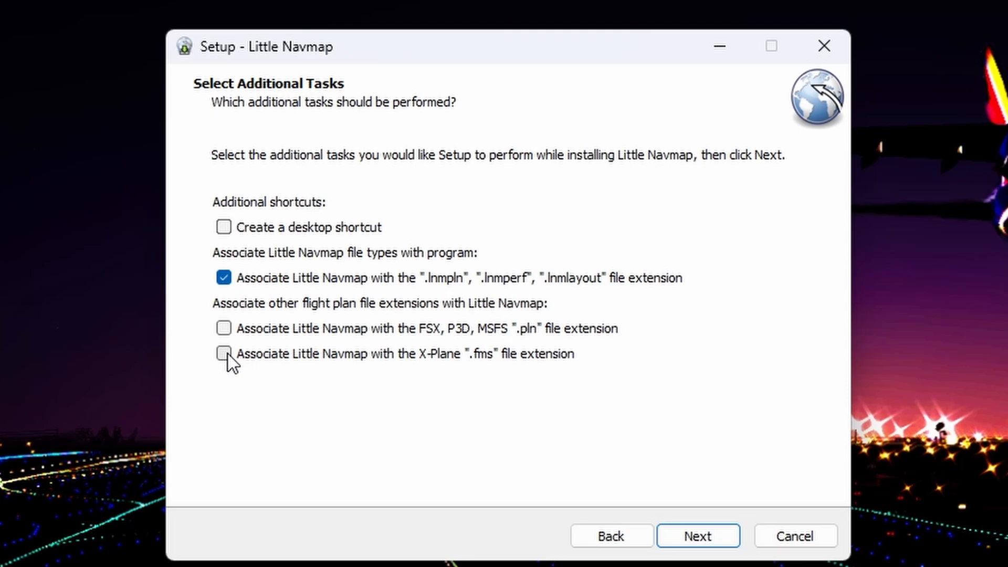
# - Enable .fms and .pln file associations plus a desktop shortcut, reaching the ready-to-install summary
pyautogui.click(222, 354)
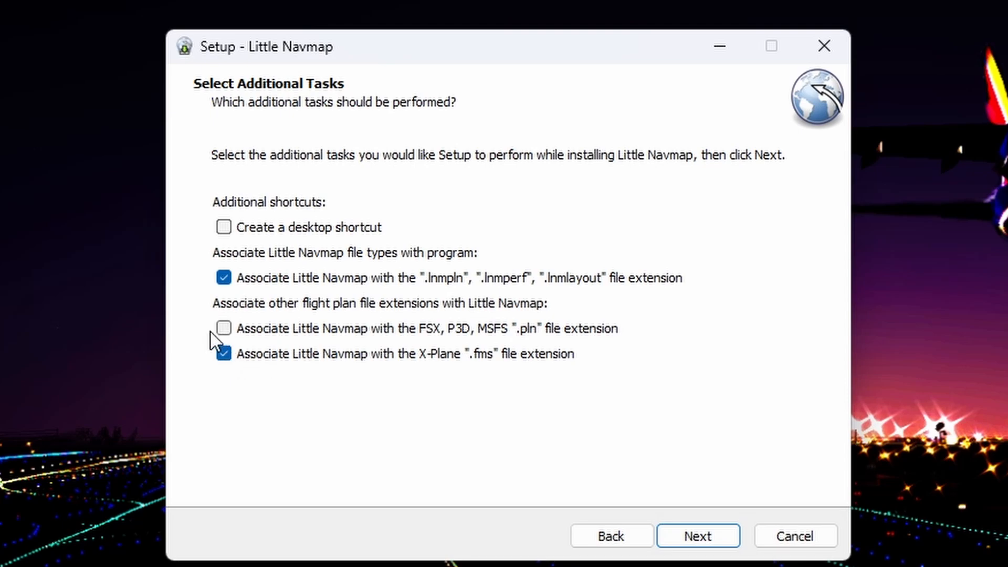
pyautogui.click(222, 327)
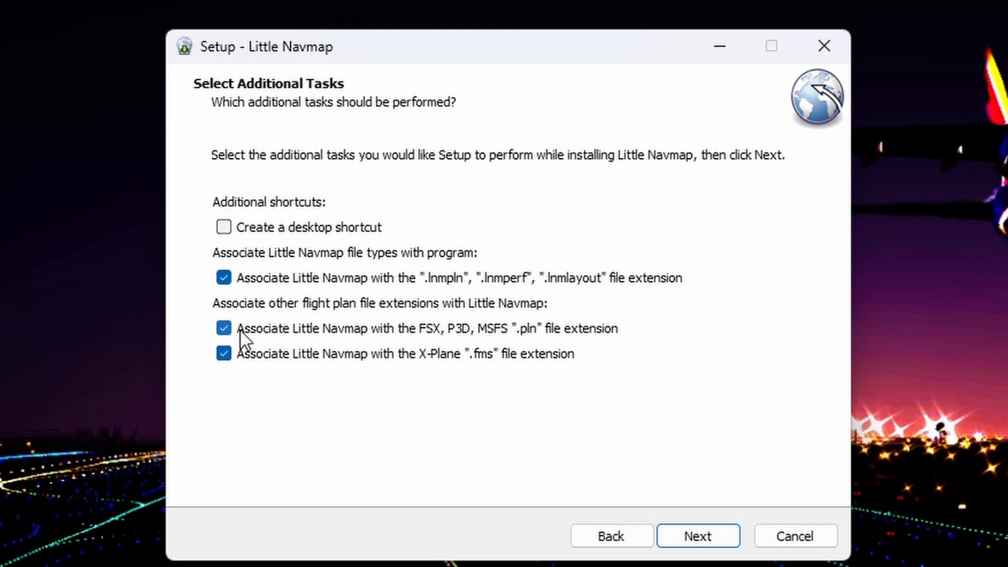
pyautogui.click(222, 226)
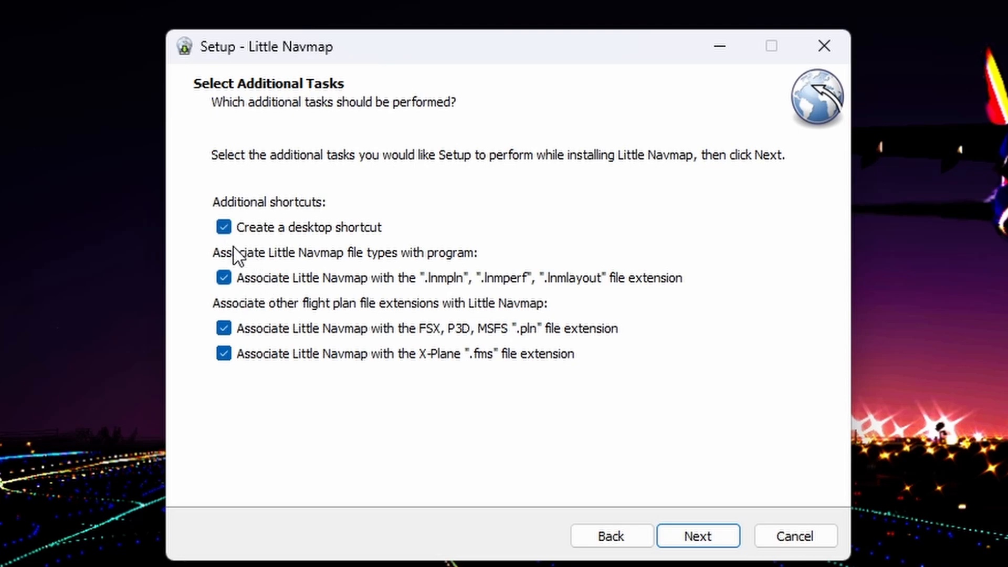
pyautogui.click(697, 535)
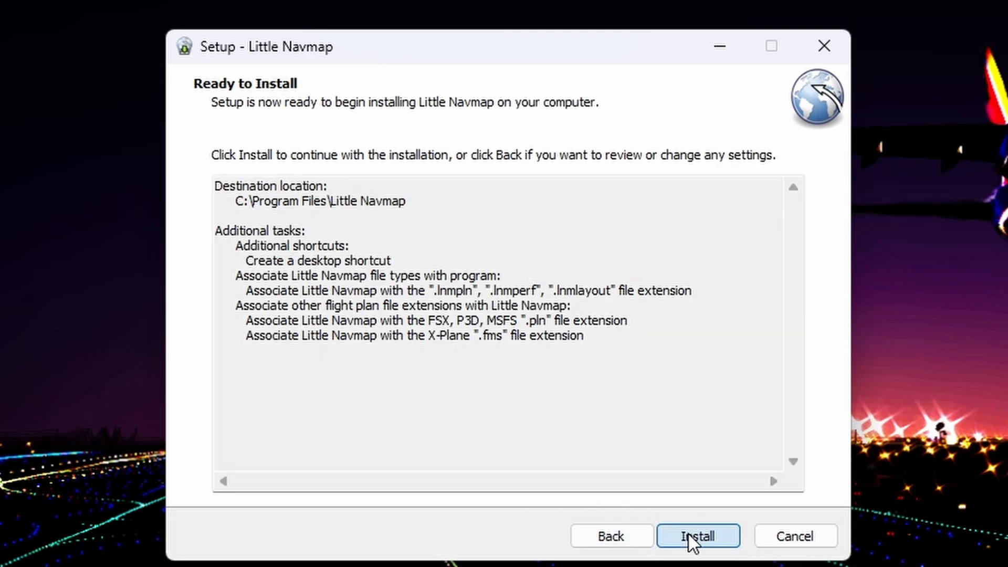
# - Install Little Navmap, skipping the user manual start page and changelog but keeping the launch option
pyautogui.click(697, 535)
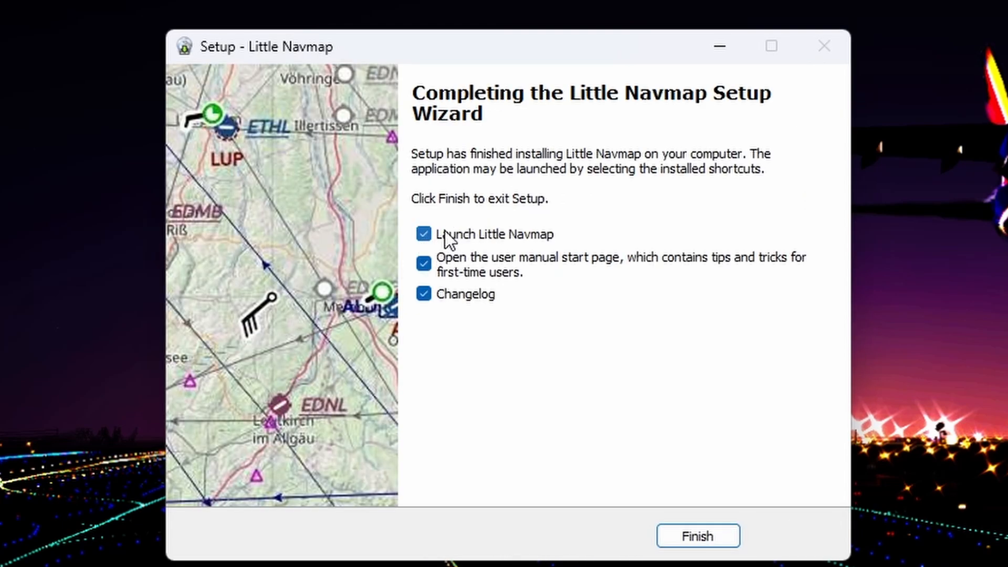
pyautogui.moveTo(582, 272)
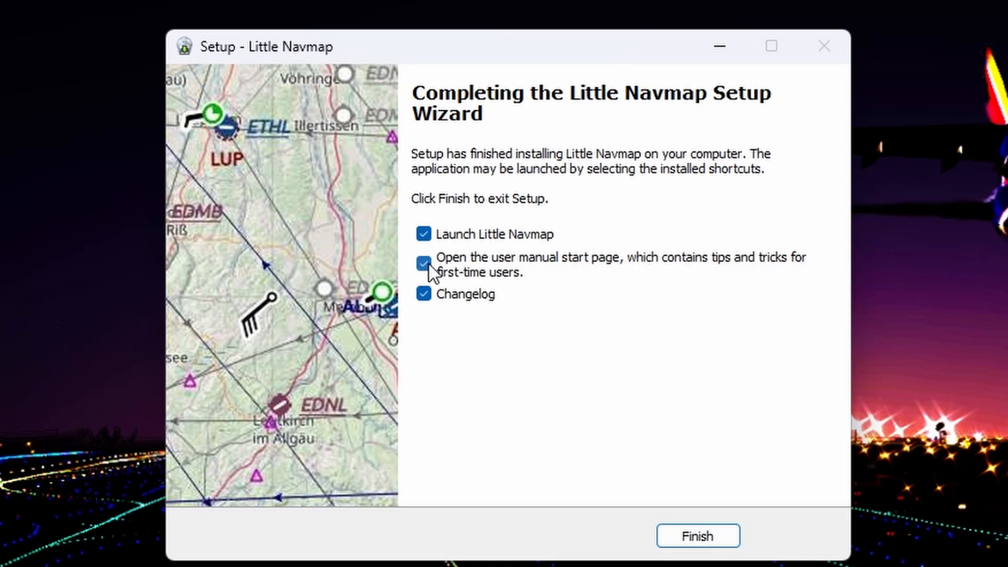
pyautogui.click(423, 262)
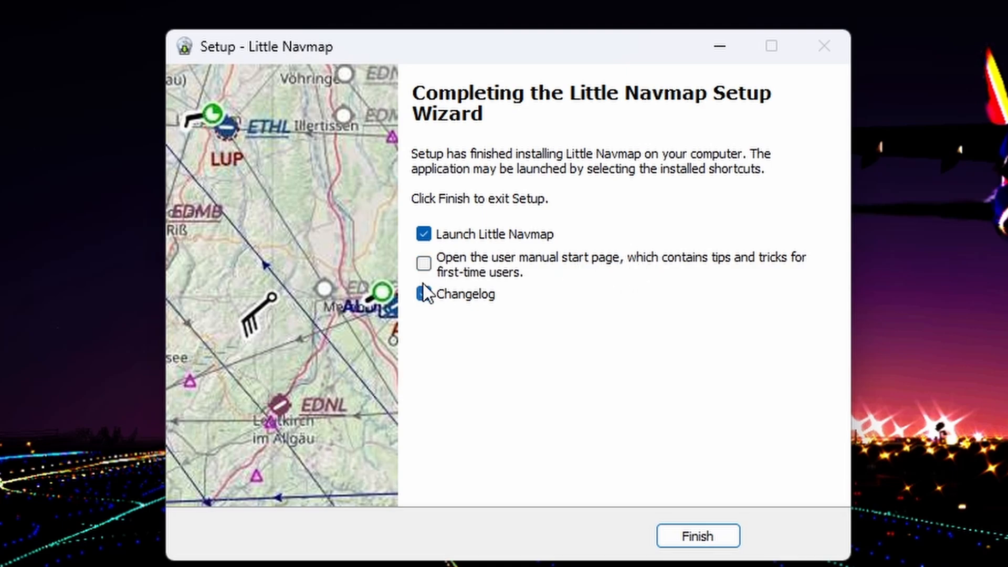
pyautogui.click(697, 536)
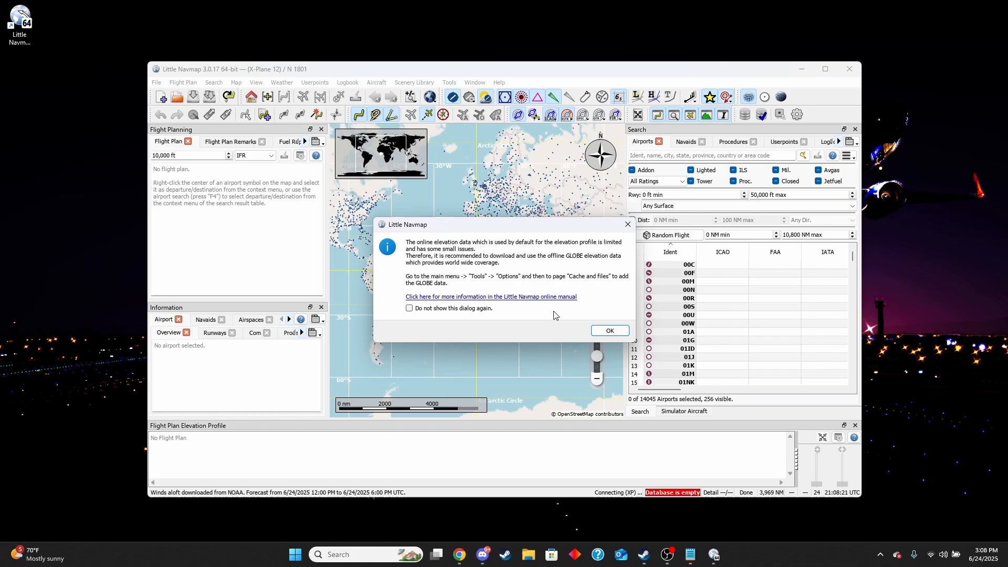
pyautogui.moveTo(396, 230)
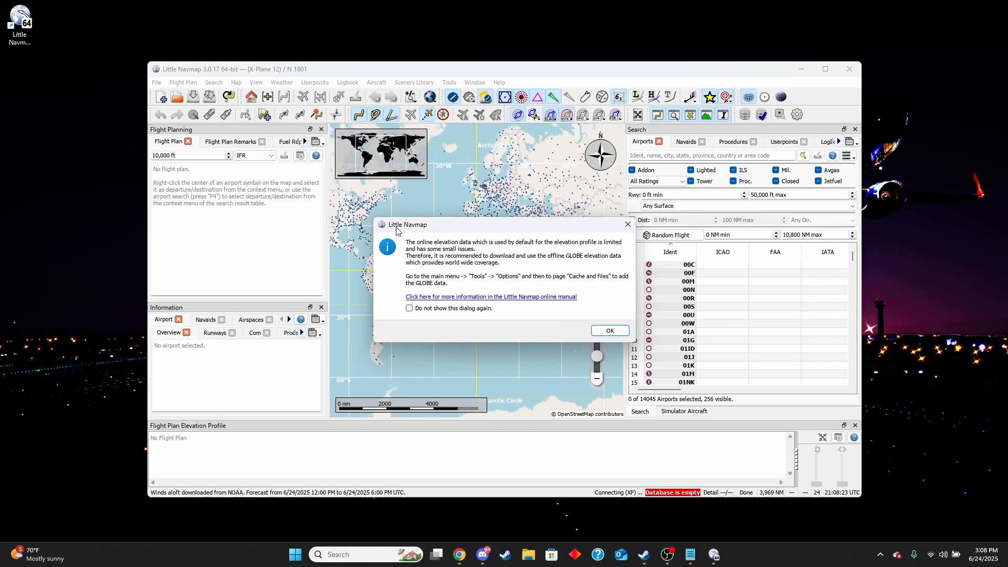
pyautogui.moveTo(518, 282)
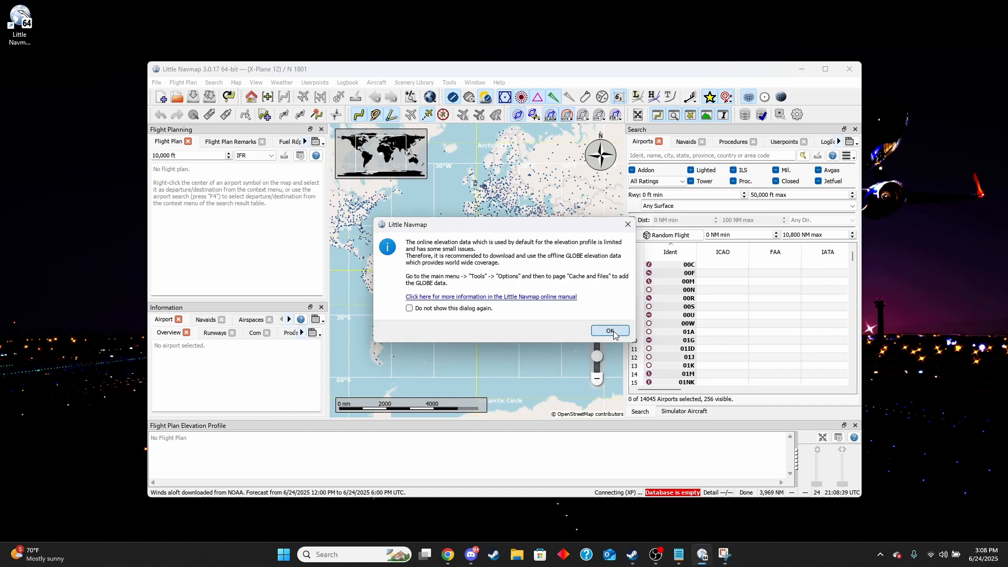
# - Dismiss the first-run notices, create the recommended Little Navmap Files folders and load the X-Plane 12 scenery library
pyautogui.click(608, 331)
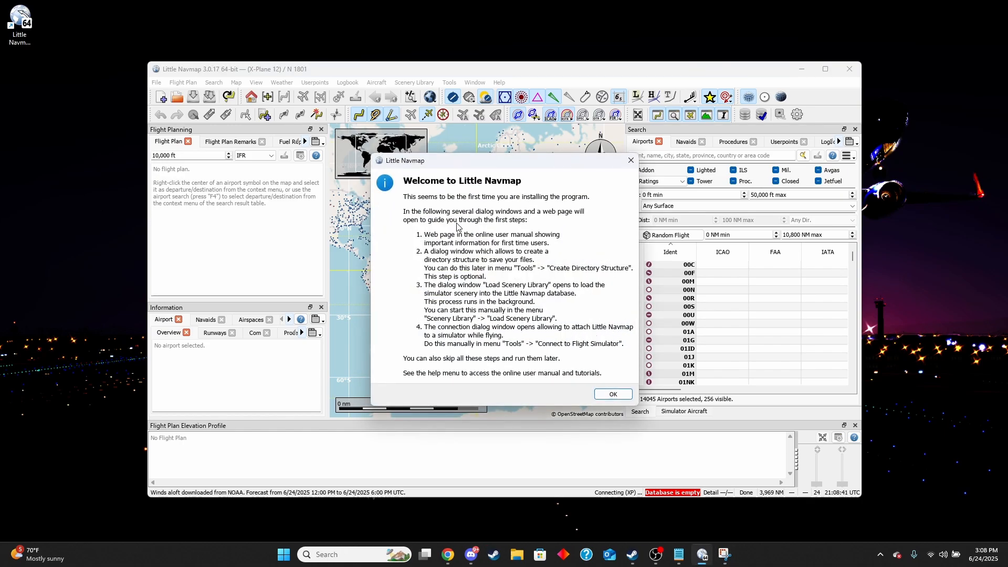
pyautogui.moveTo(512, 241)
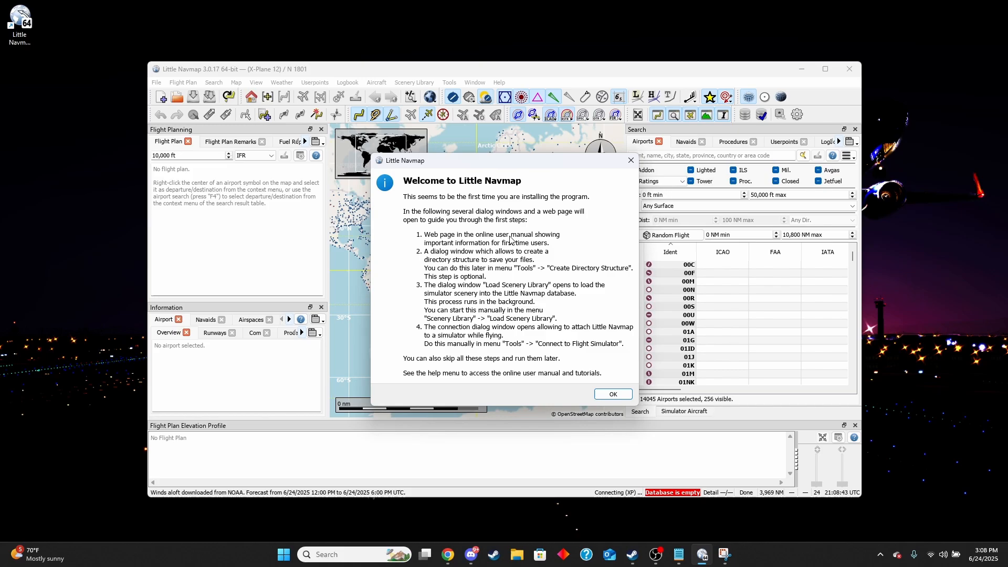
pyautogui.moveTo(611, 394)
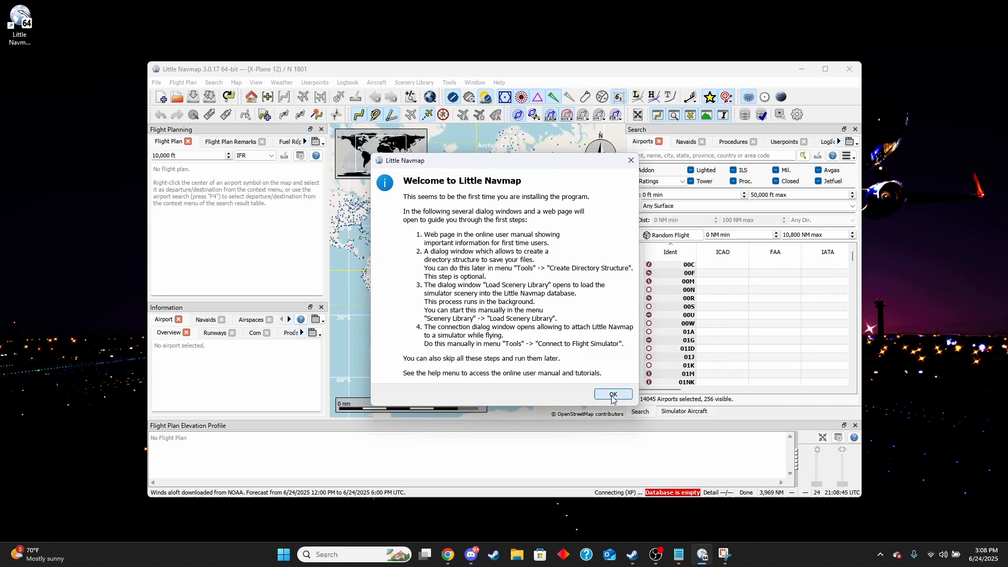
pyautogui.click(611, 394)
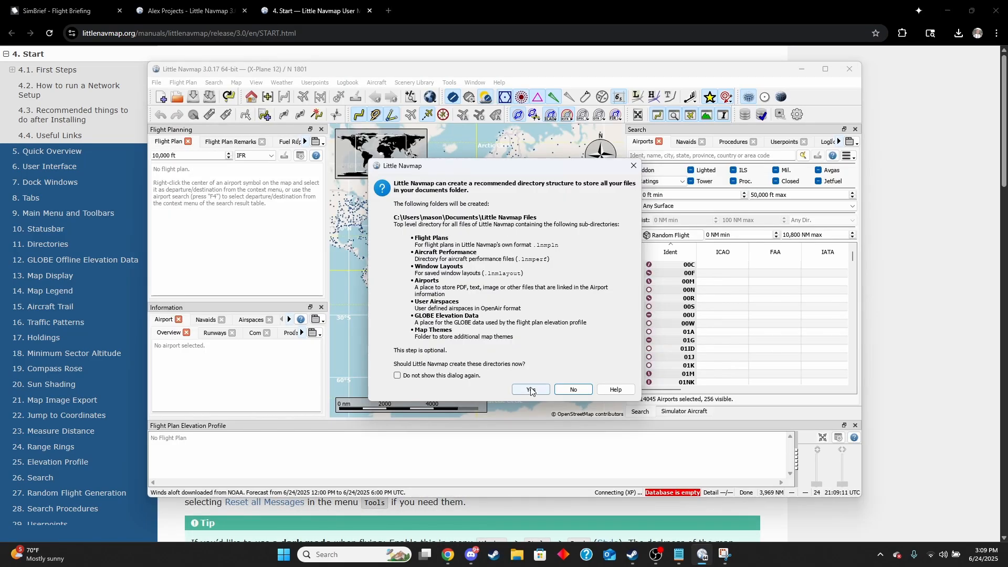
pyautogui.click(531, 391)
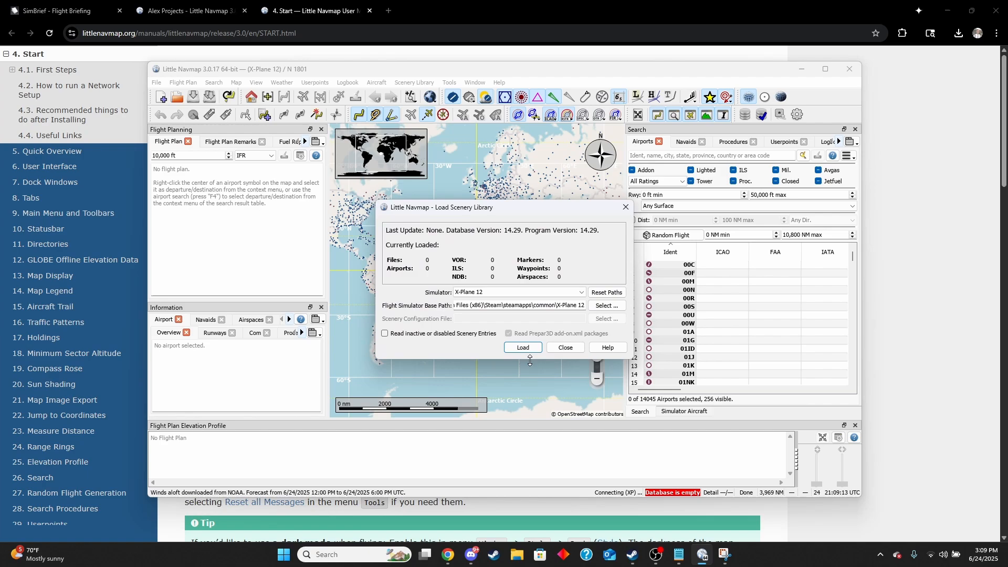
pyautogui.moveTo(485, 213)
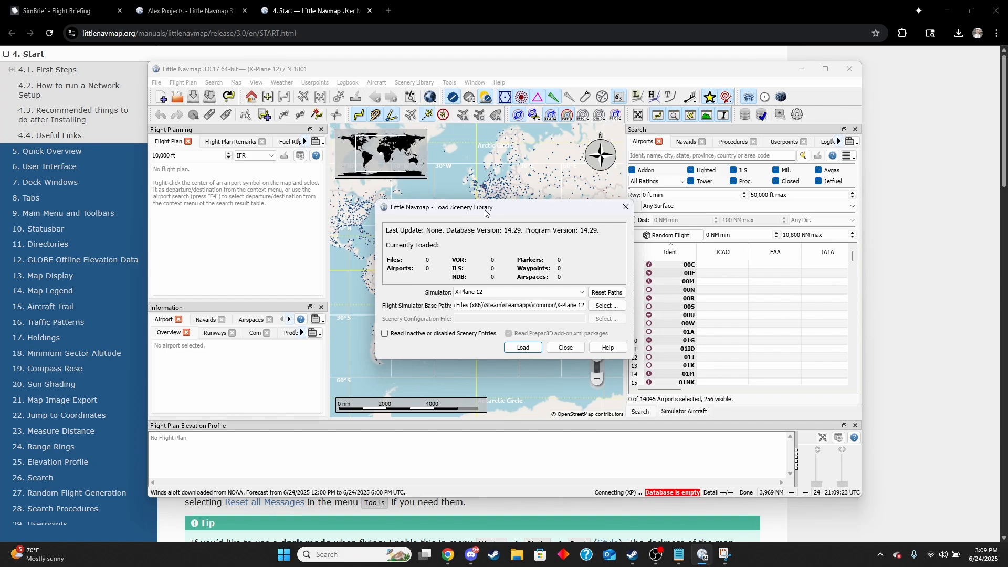
pyautogui.moveTo(506, 257)
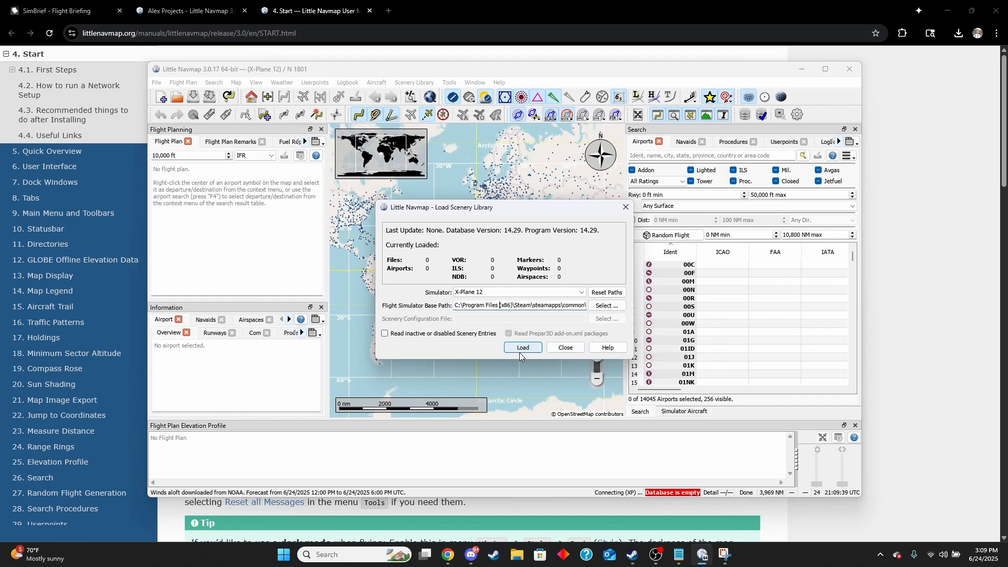
pyautogui.click(522, 347)
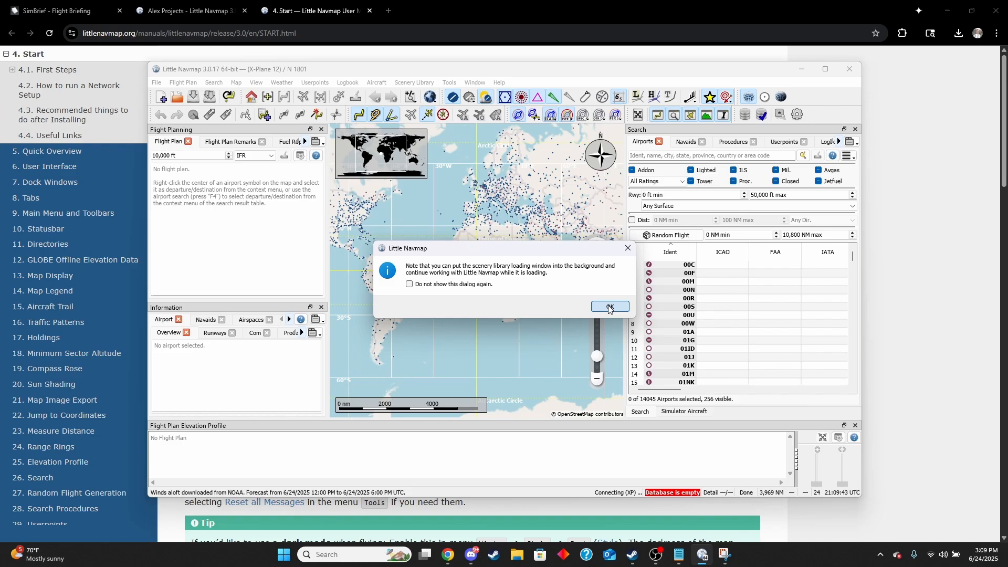
# - Dismiss the background-loading notice, move the connection window aside and connect to the X-Plane simulator
pyautogui.click(608, 306)
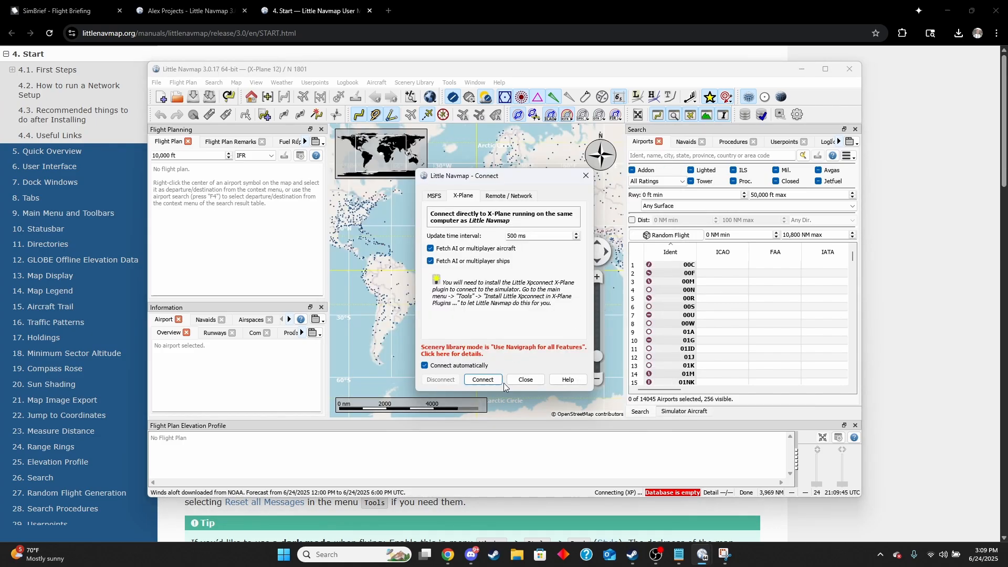
pyautogui.click(482, 379)
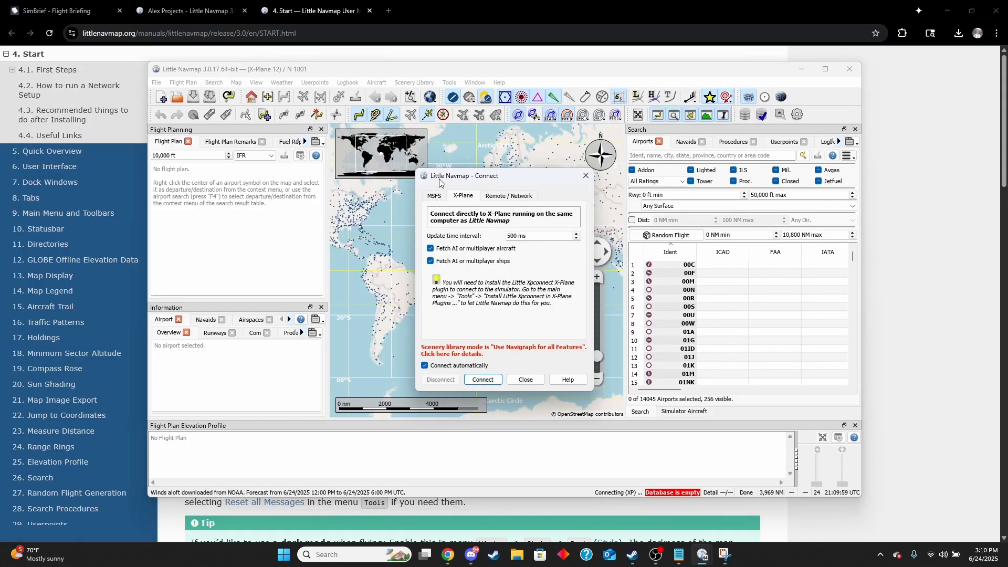
pyautogui.moveTo(503, 175); pyautogui.dragTo(516, 207)
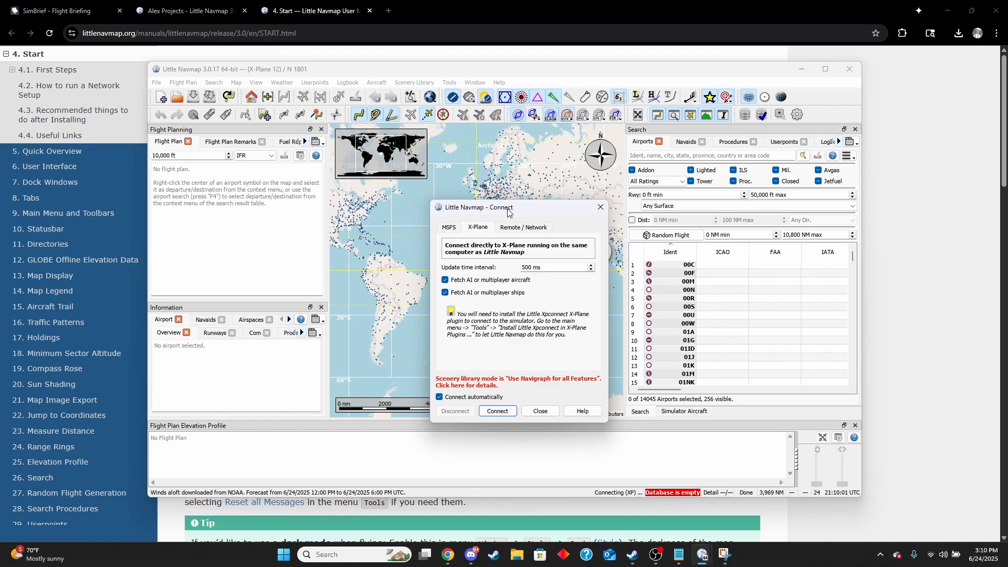
pyautogui.moveTo(507, 206); pyautogui.dragTo(742, 189)
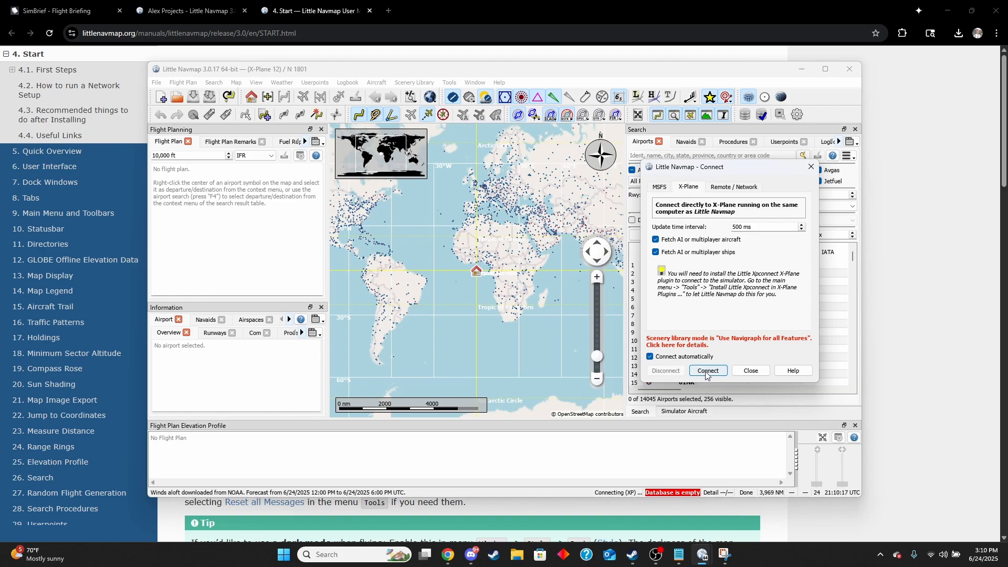
pyautogui.click(448, 82)
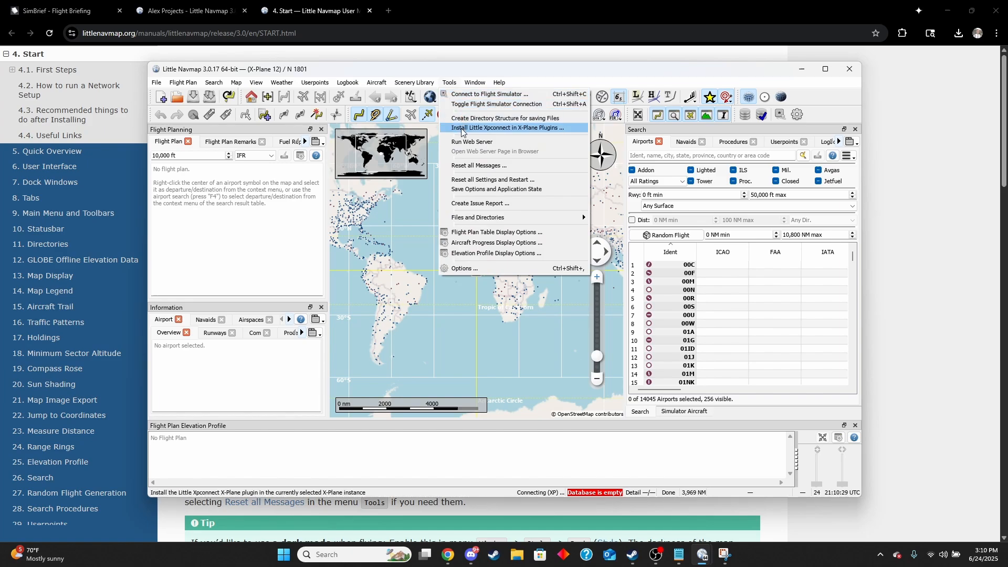
# - Install the Xpconnect plugin into X-Plane and adopt the newly loaded X-Plane 12 scenery database
pyautogui.click(508, 127)
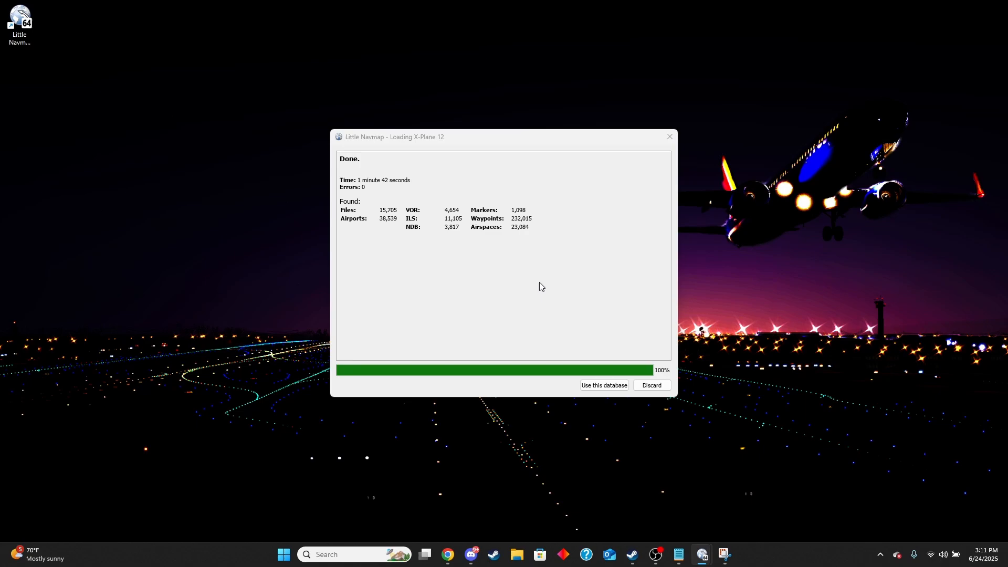
pyautogui.moveTo(592, 374)
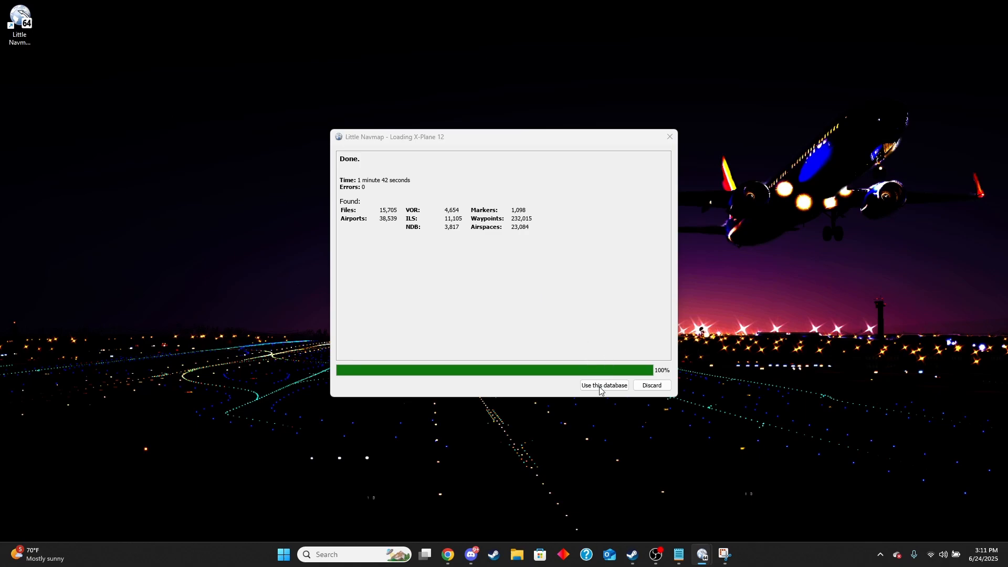
pyautogui.moveTo(597, 472)
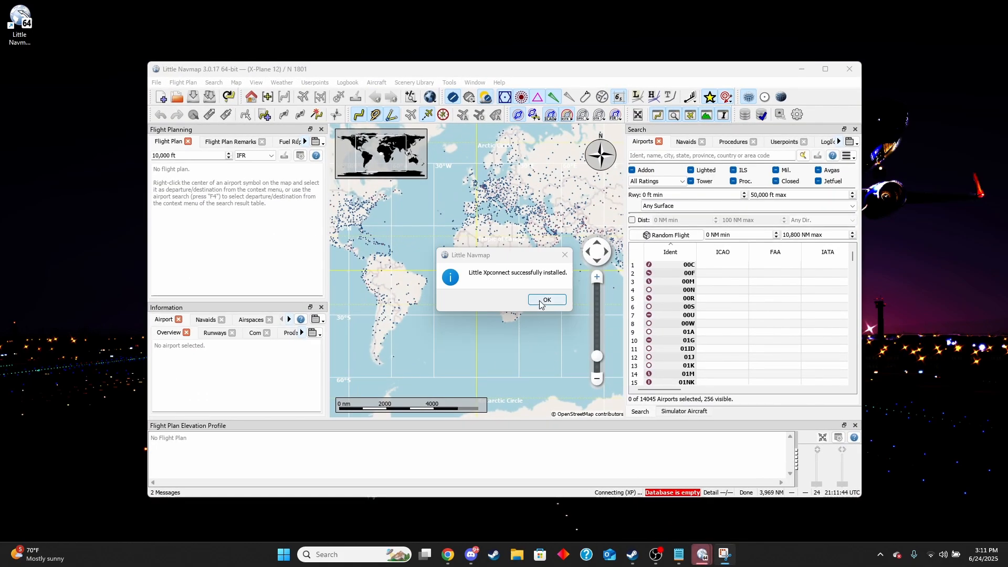
pyautogui.click(546, 300)
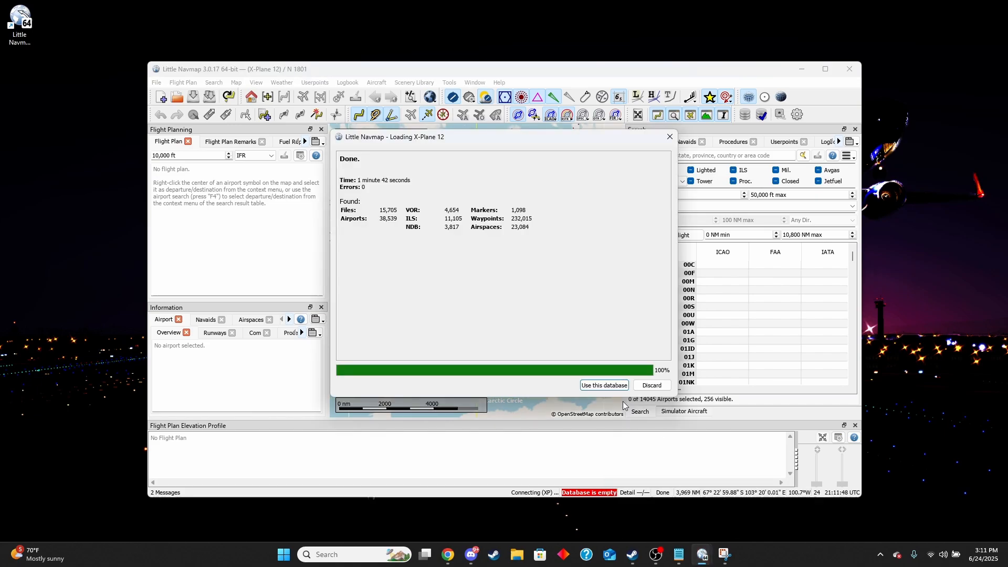
pyautogui.click(602, 385)
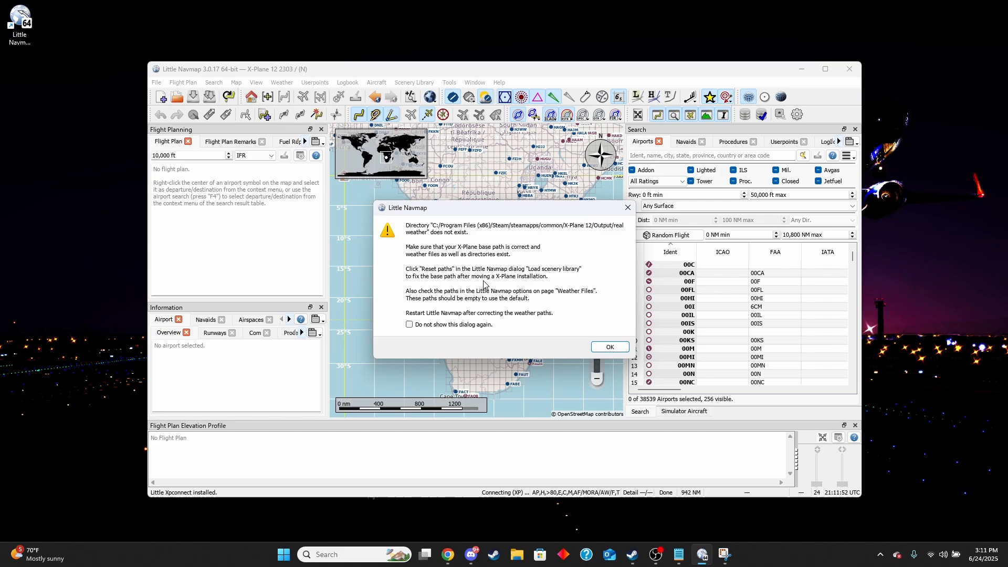
pyautogui.click(607, 345)
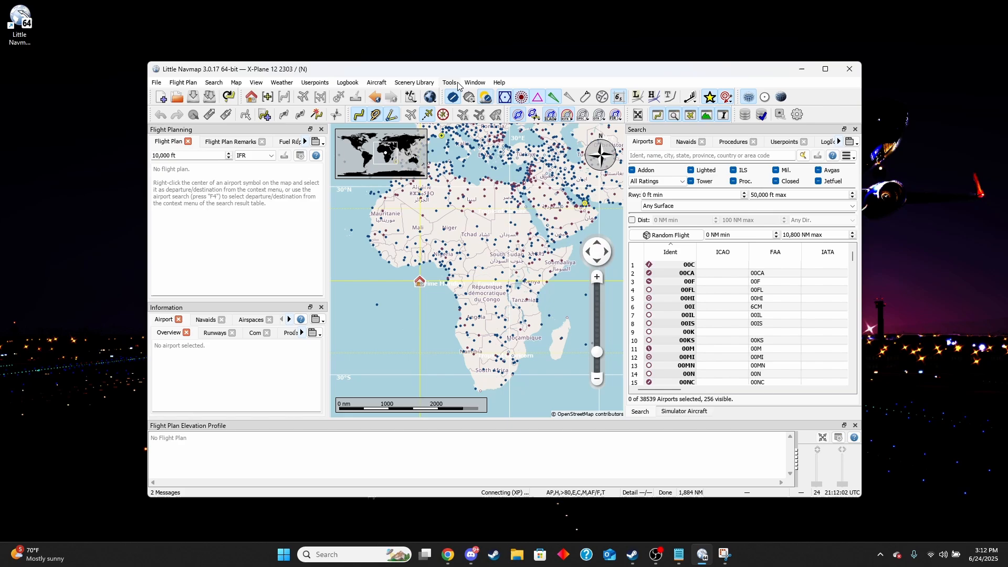
# - From Options > Cache and Files, bring up the NOAA GLOBE elevation tiles download page in Chrome
pyautogui.click(448, 82)
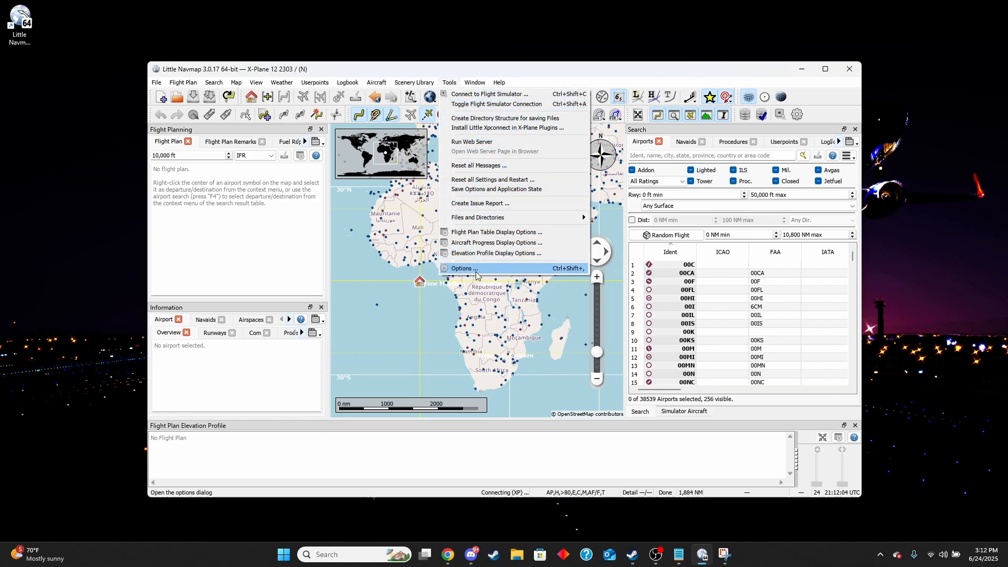
pyautogui.click(463, 268)
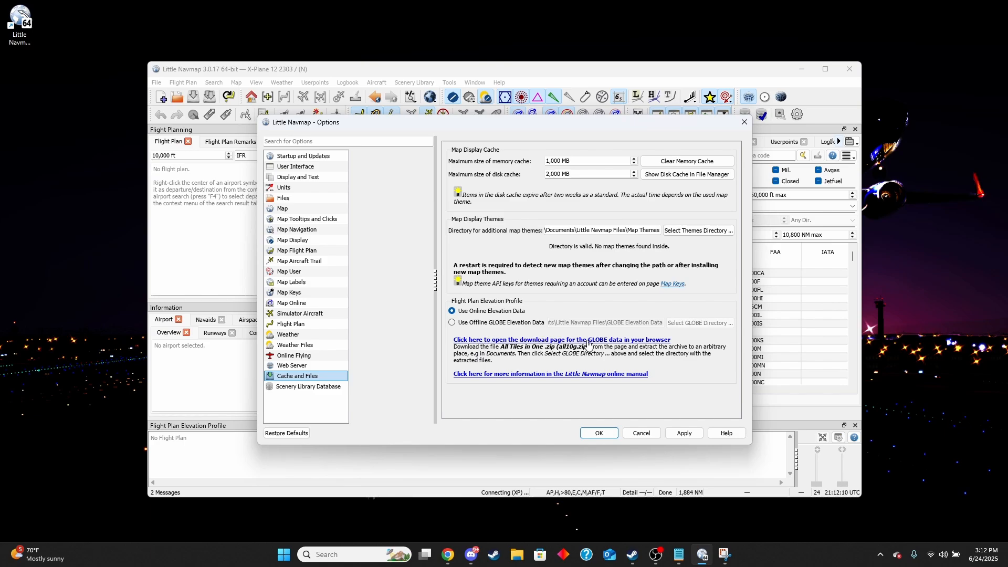
pyautogui.click(560, 339)
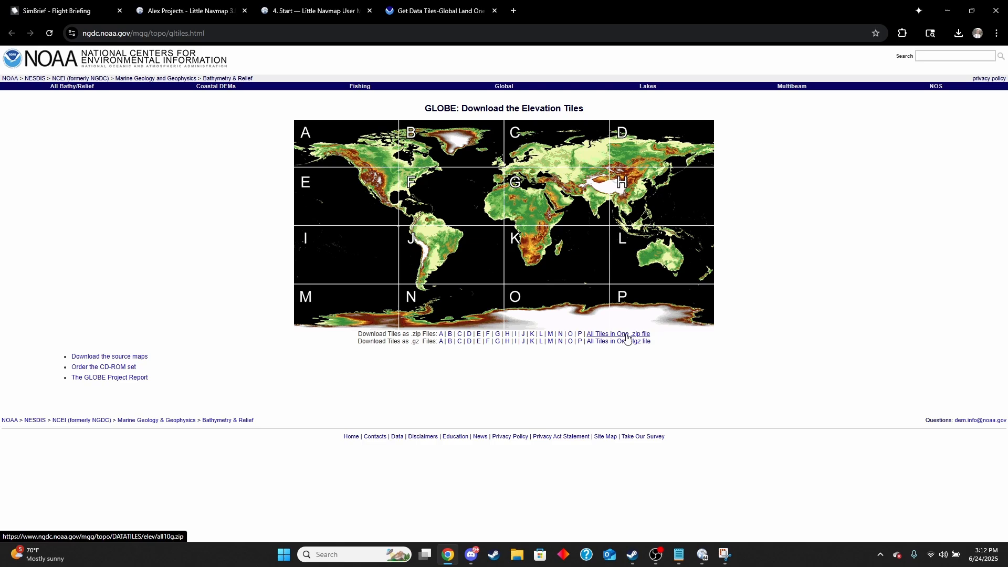
# - Download all GLOBE tiles as one zip and save the archive to the desktop
pyautogui.click(616, 334)
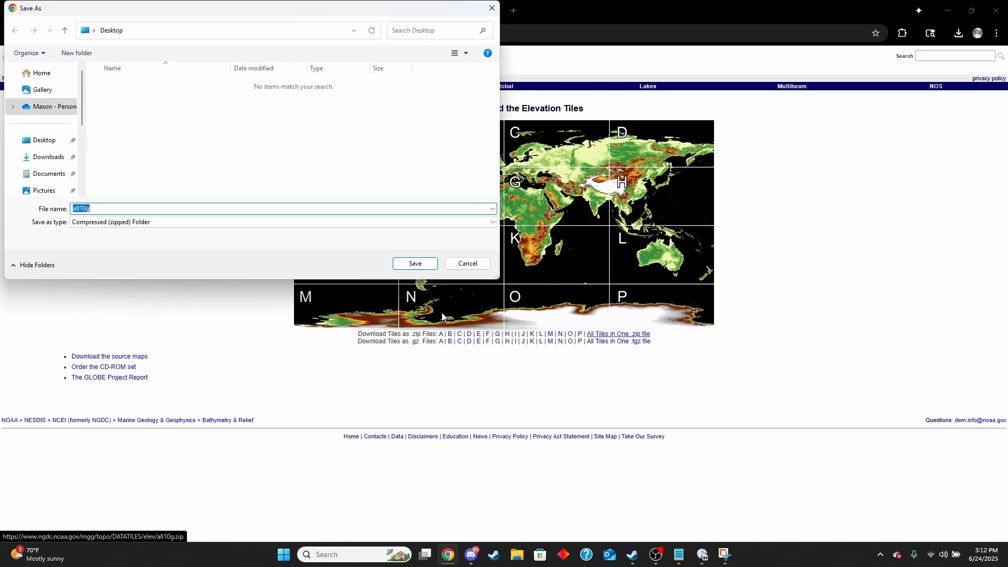
pyautogui.click(466, 263)
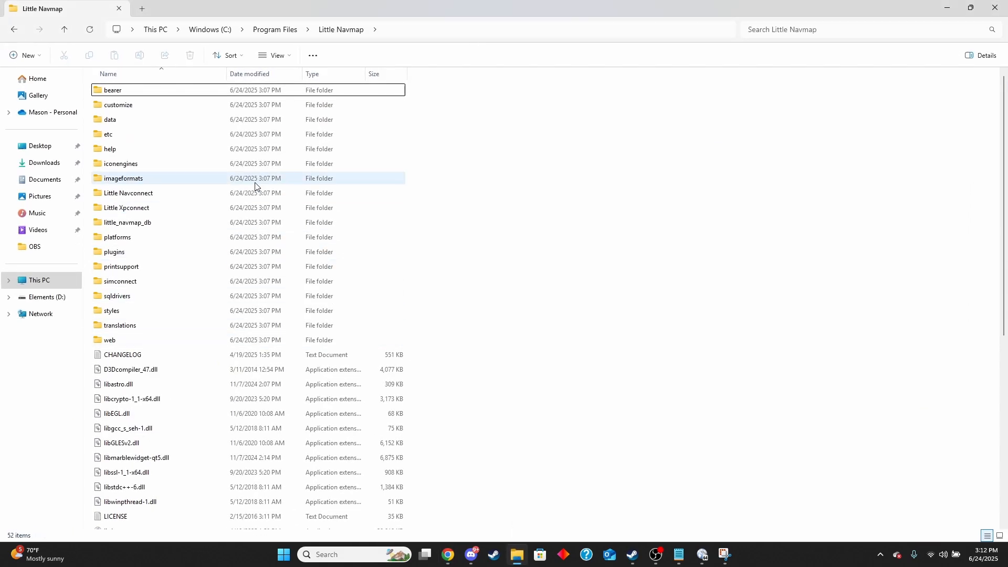
# - Create a Globe Data folder in the Little Navmap install folder and extract all10g.zip
pyautogui.rightClick(185, 213)
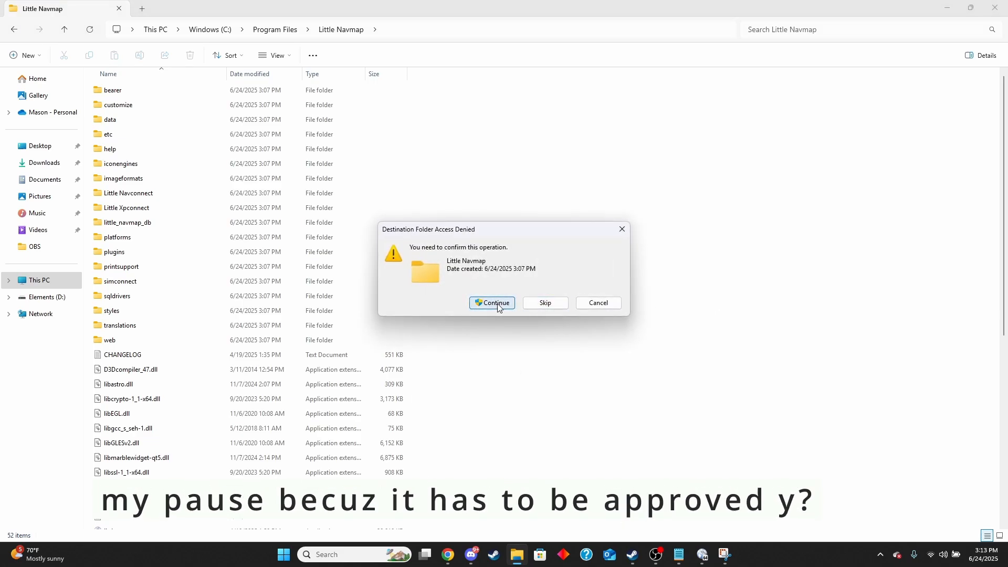
pyautogui.click(491, 302)
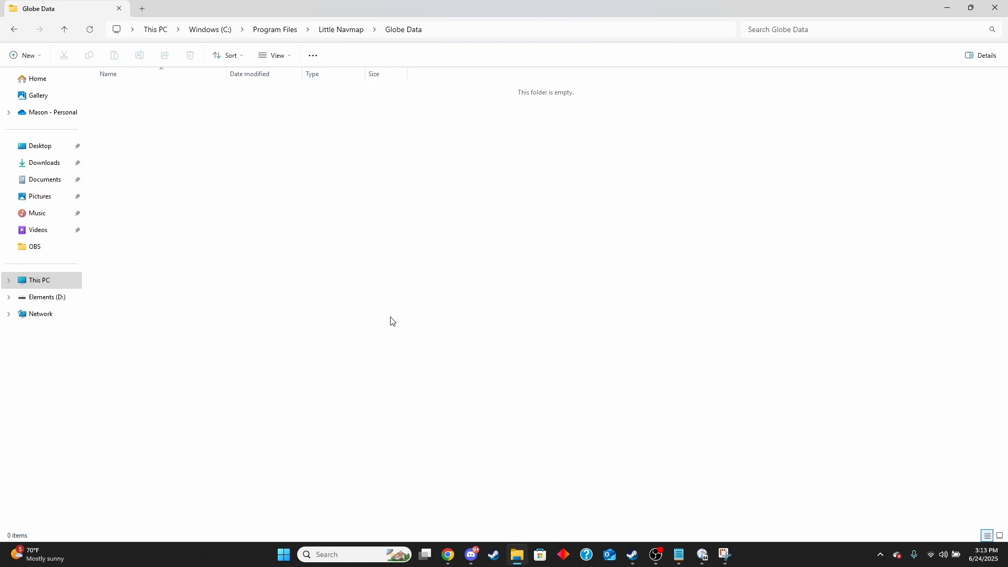
pyautogui.moveTo(396, 206)
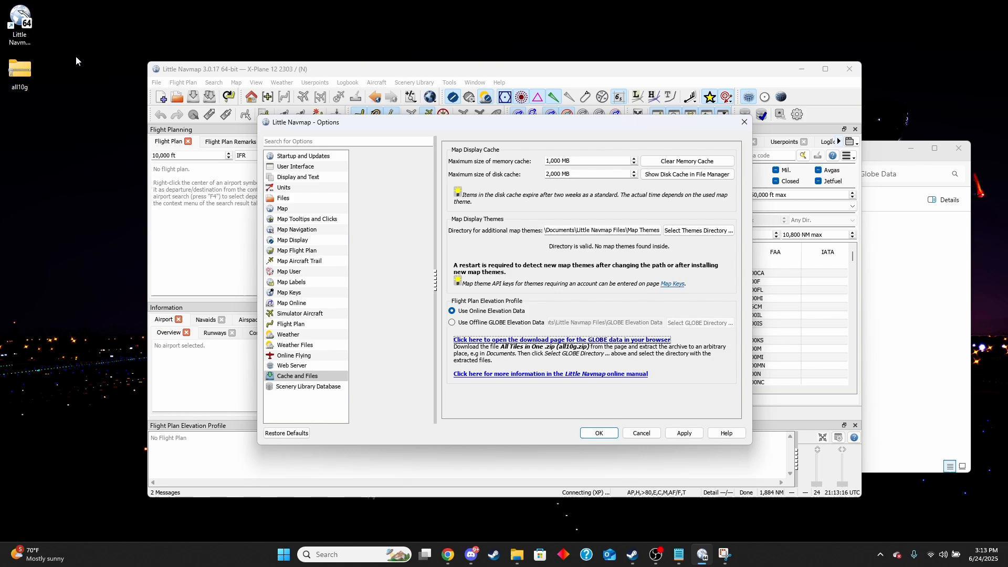
pyautogui.rightClick(19, 70)
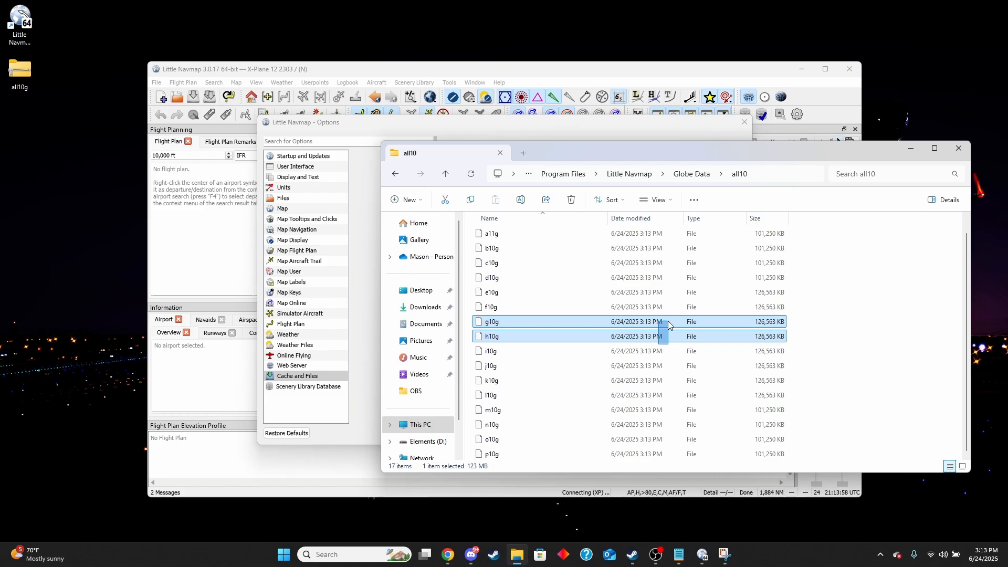
# - Move all the extracted GLOBE tile files into the Globe Data folder, approving each move
pyautogui.press('ctrl+a')
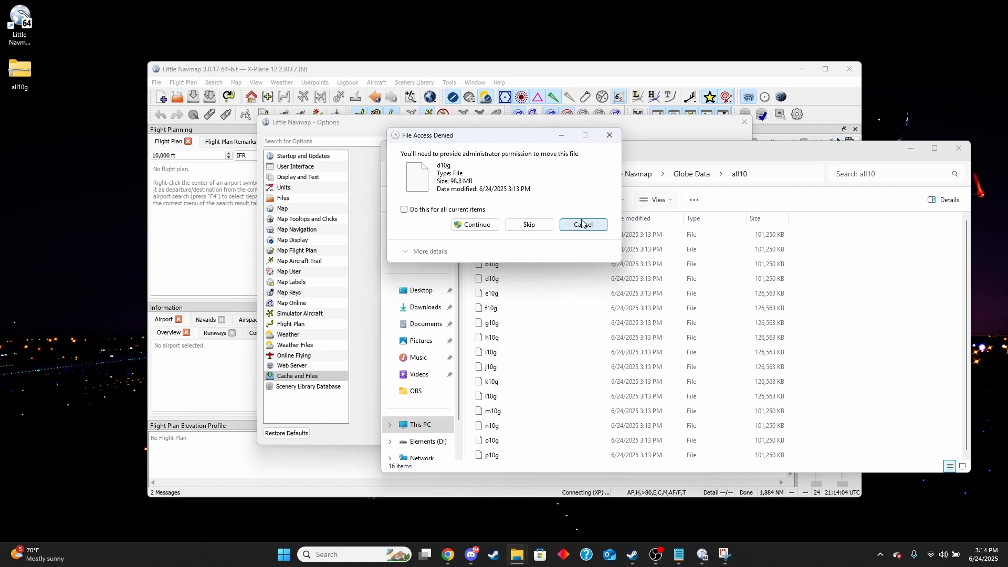
pyautogui.click(474, 225)
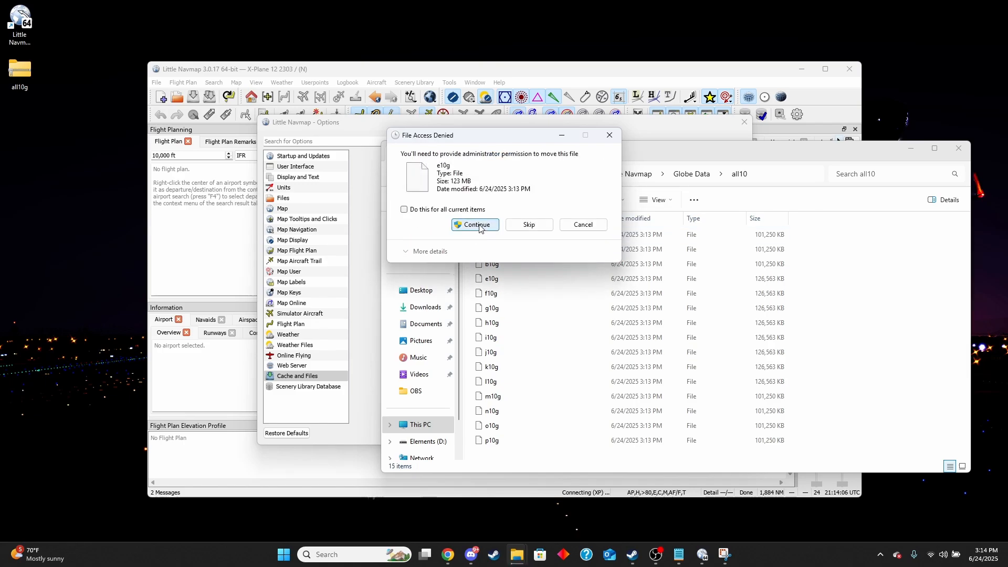
pyautogui.click(474, 225)
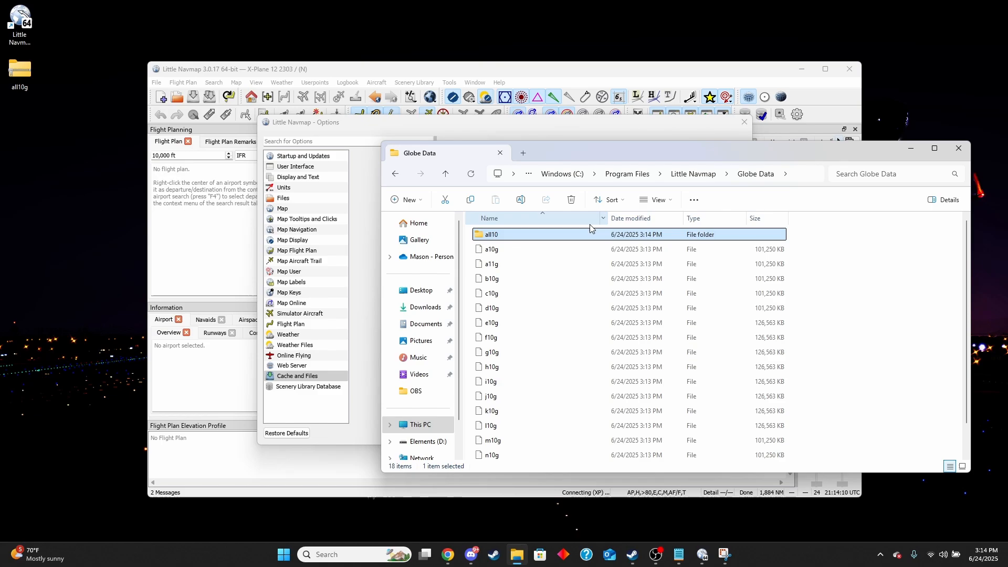
pyautogui.click(570, 200)
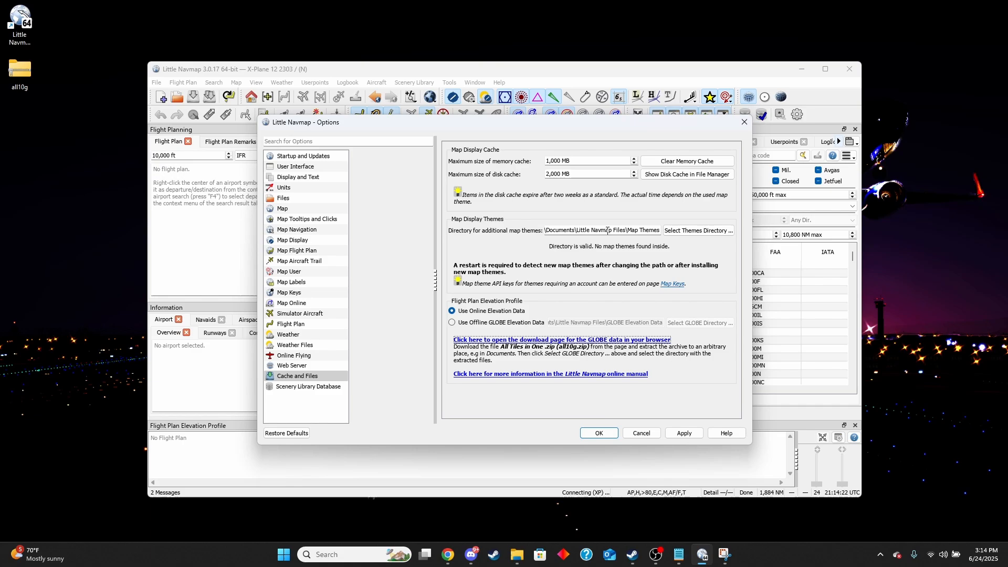
pyautogui.moveTo(498, 325)
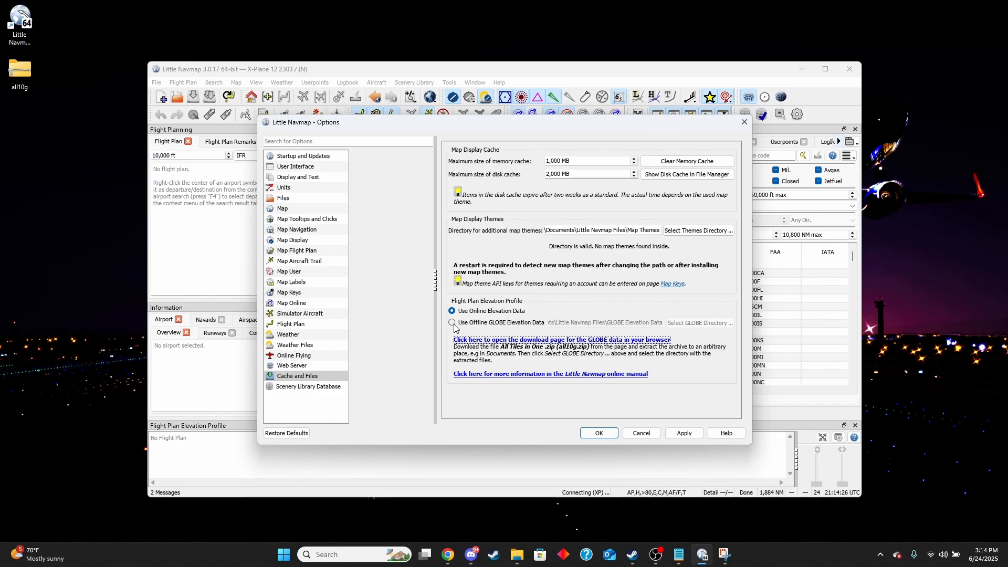
# - Select 'Use Offline GLOBE Elevation Data' for the elevation profile
pyautogui.click(451, 322)
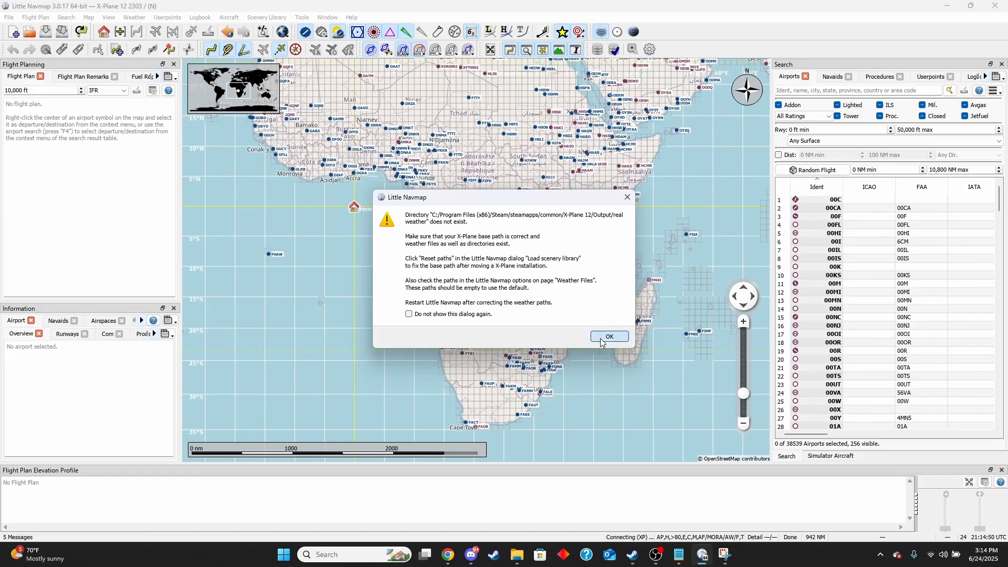
# - Dismiss the missing X-Plane weather directory warning and zoom the world map out
pyautogui.click(608, 335)
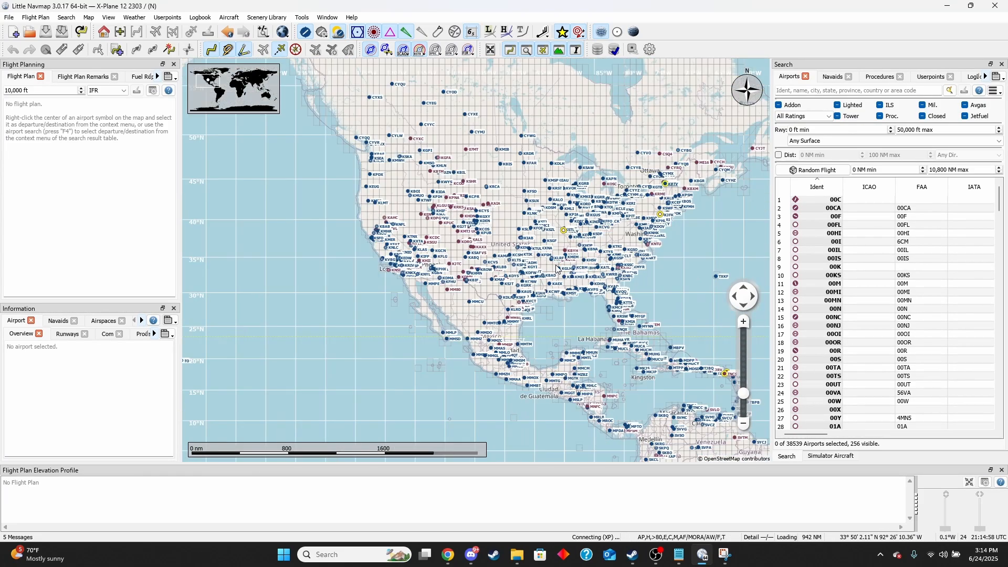
pyautogui.scroll(-3)
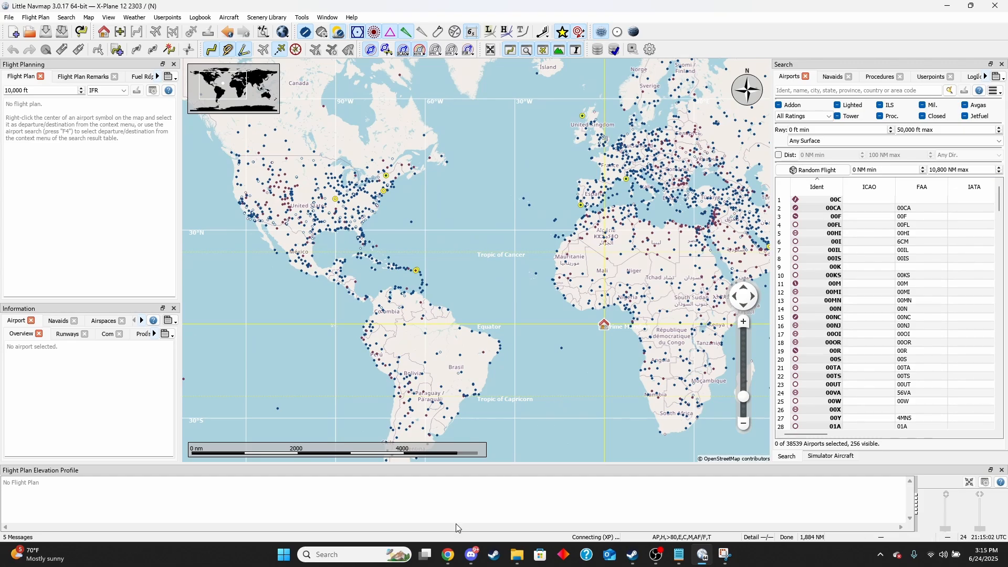
pyautogui.click(9, 17)
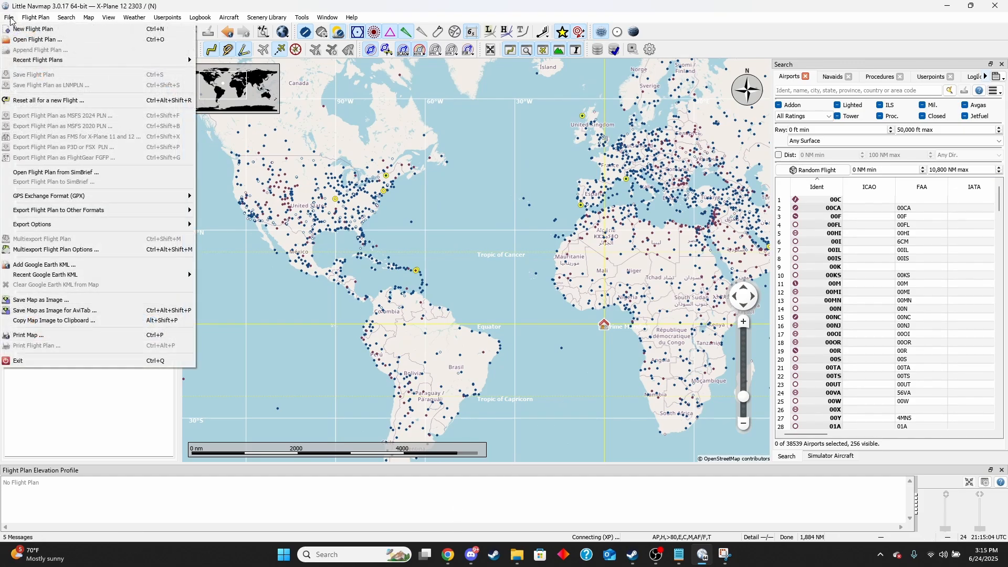
pyautogui.moveTo(50, 85)
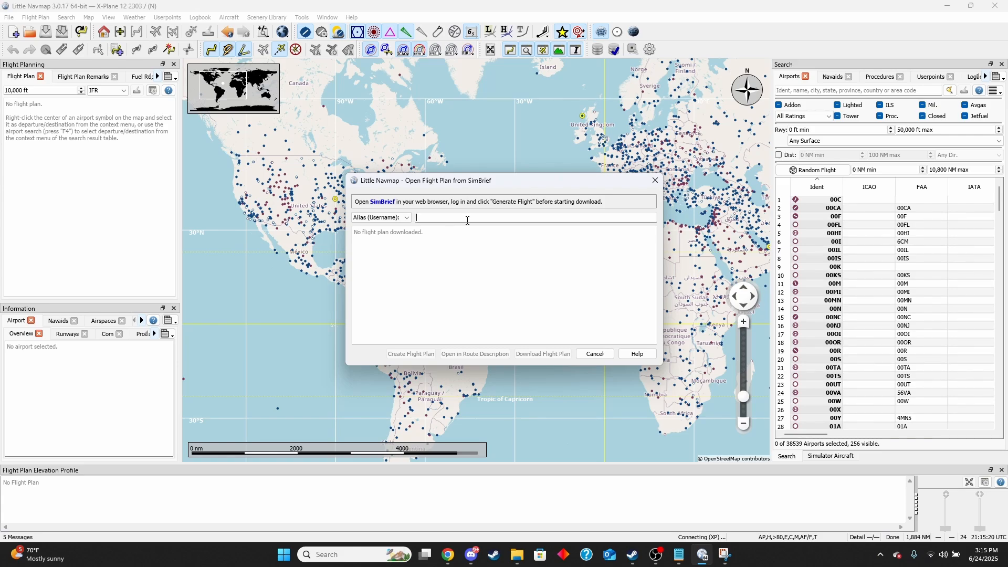
pyautogui.write('MasonCopper')
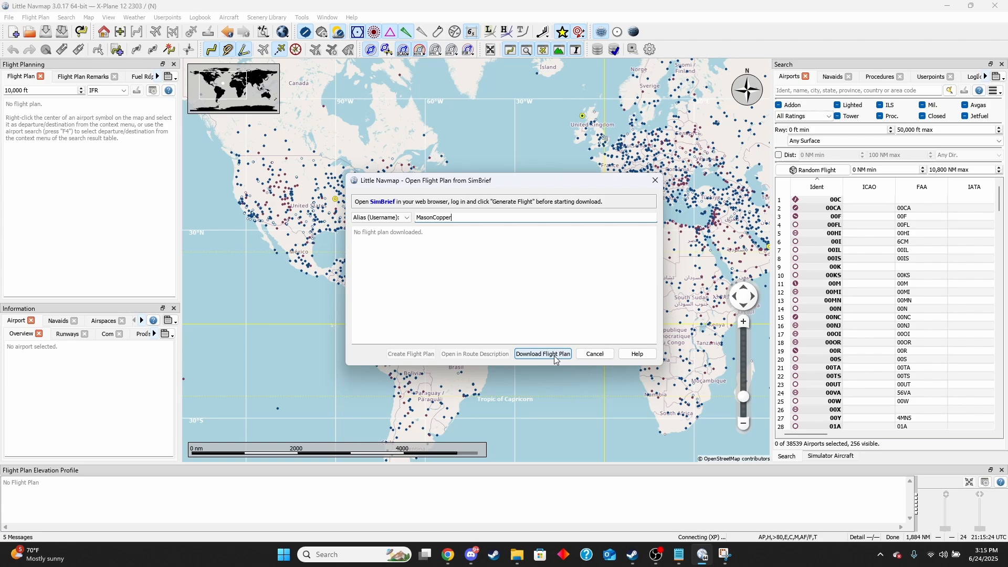
pyautogui.click(542, 354)
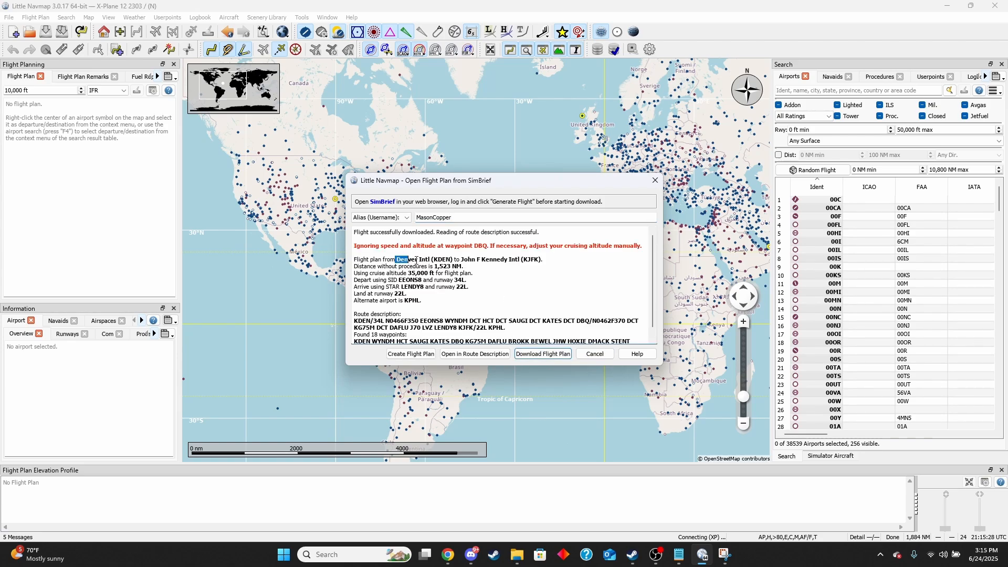
# - Review the downloaded KDEN–KJFK route summary and create the flight plan from it
pyautogui.moveTo(399, 259); pyautogui.dragTo(542, 260)
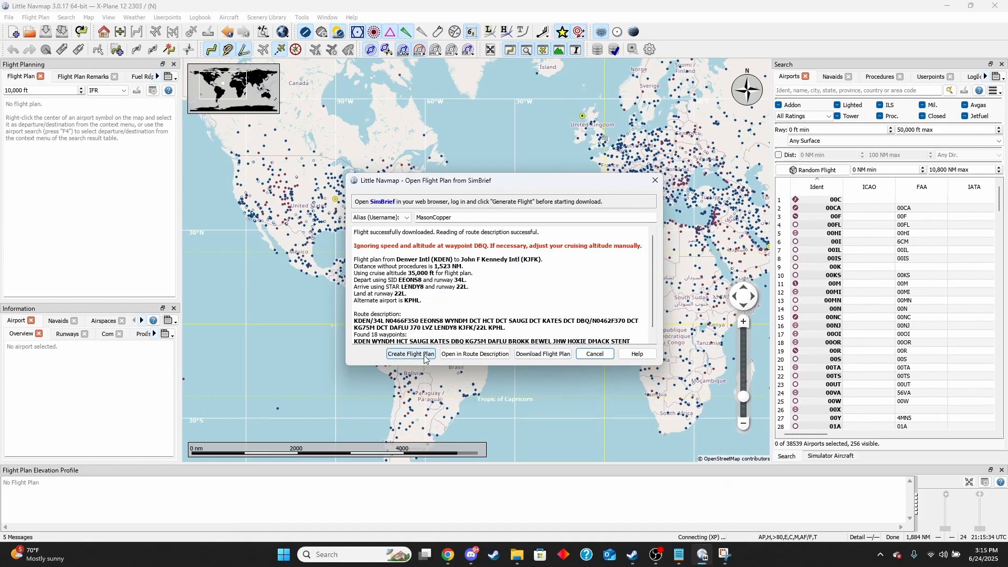
pyautogui.click(410, 353)
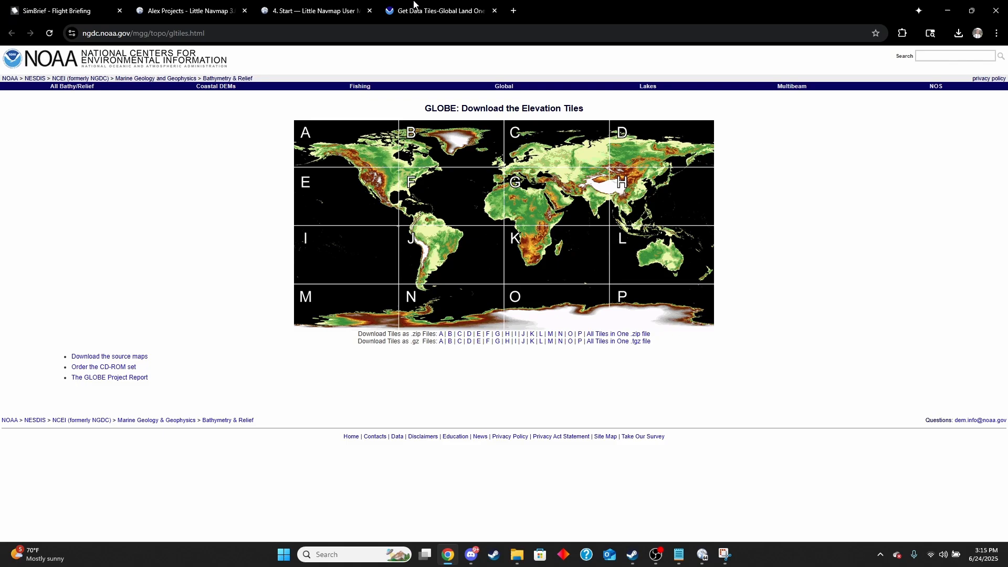
pyautogui.click(54, 10)
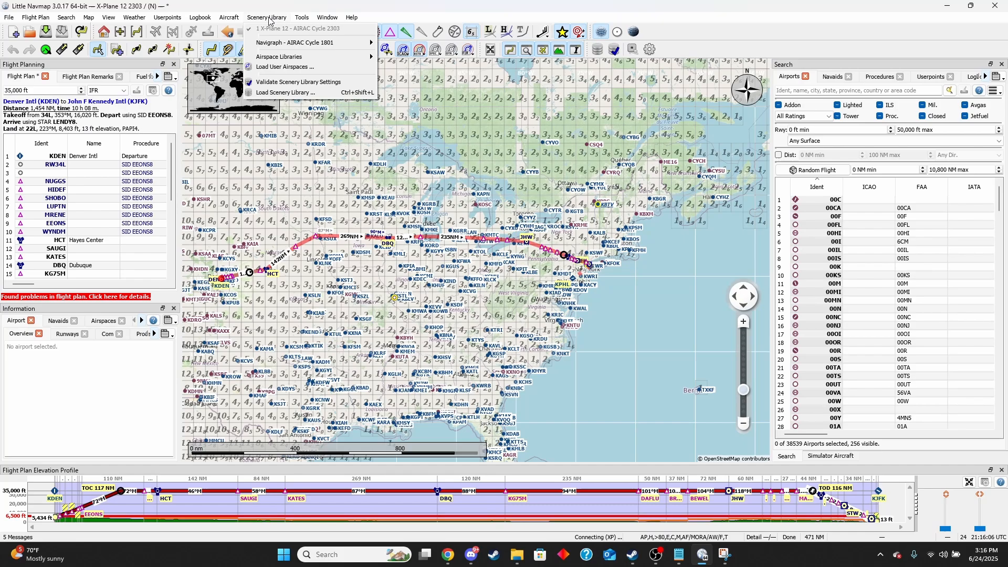
pyautogui.moveTo(309, 29)
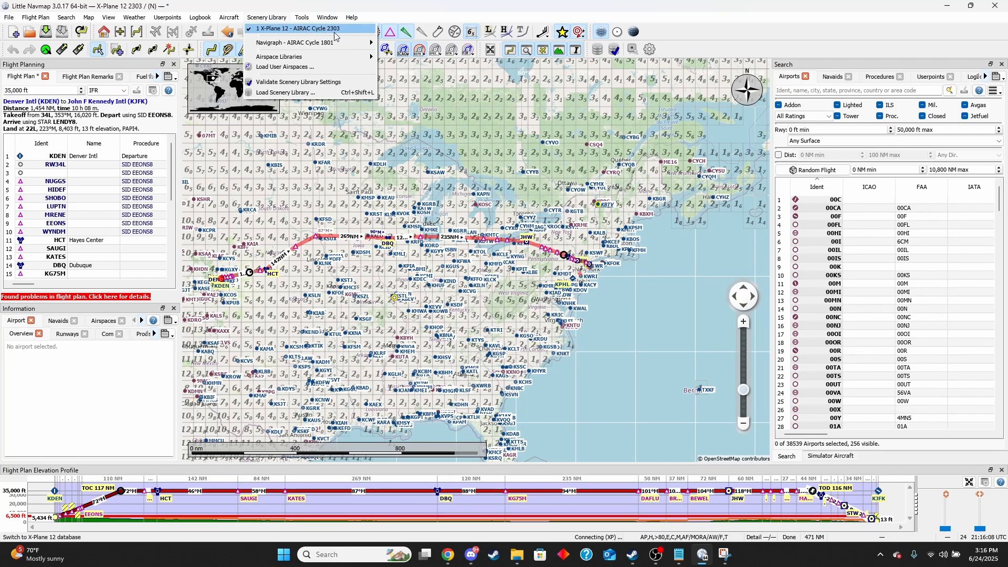
pyautogui.moveTo(339, 35)
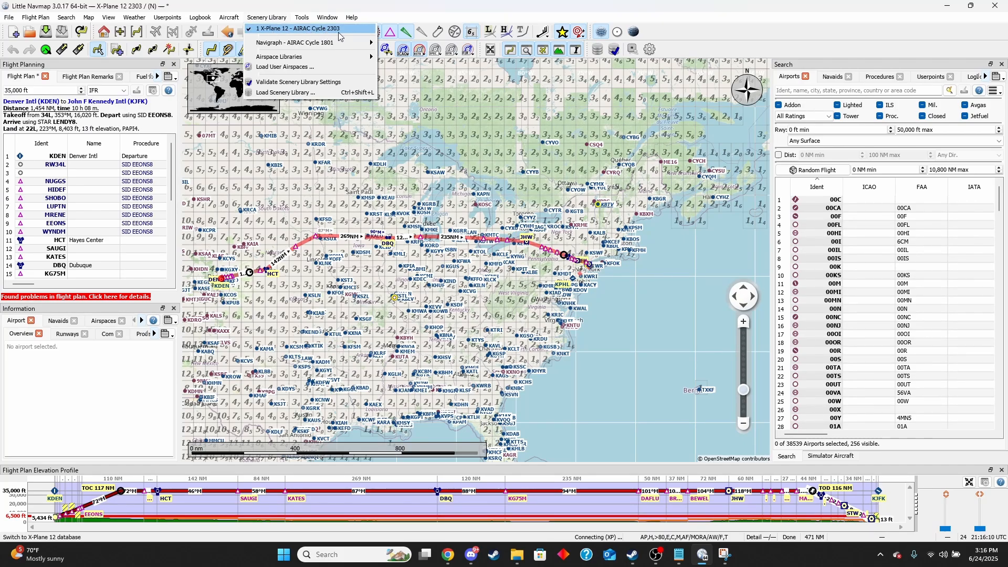
# - Leave the scenery library choices unchanged and return to the procedures search
pyautogui.press('alt+tab')
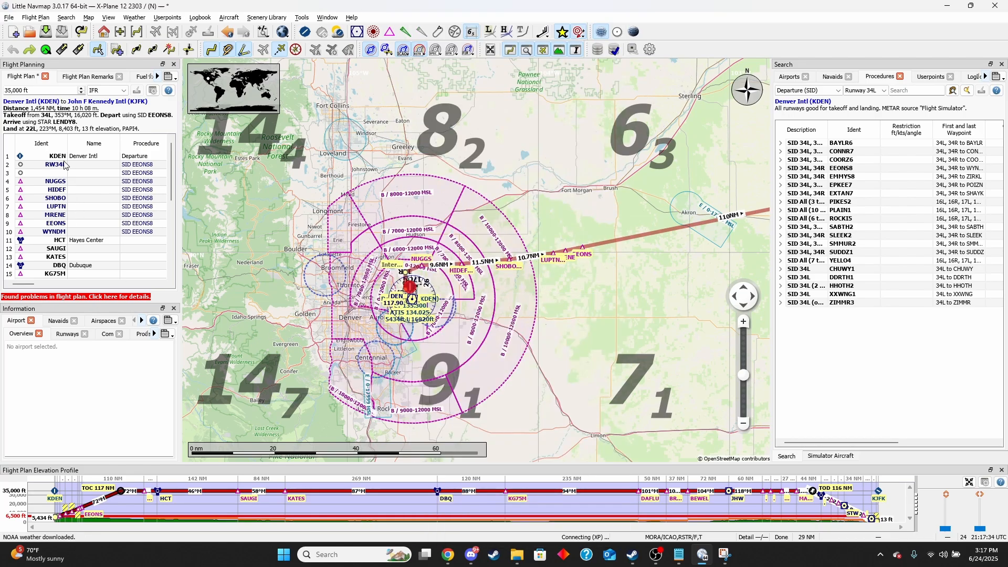
# - Show Denver Intl's departure procedures filtered to runway 34L
pyautogui.click(57, 155)
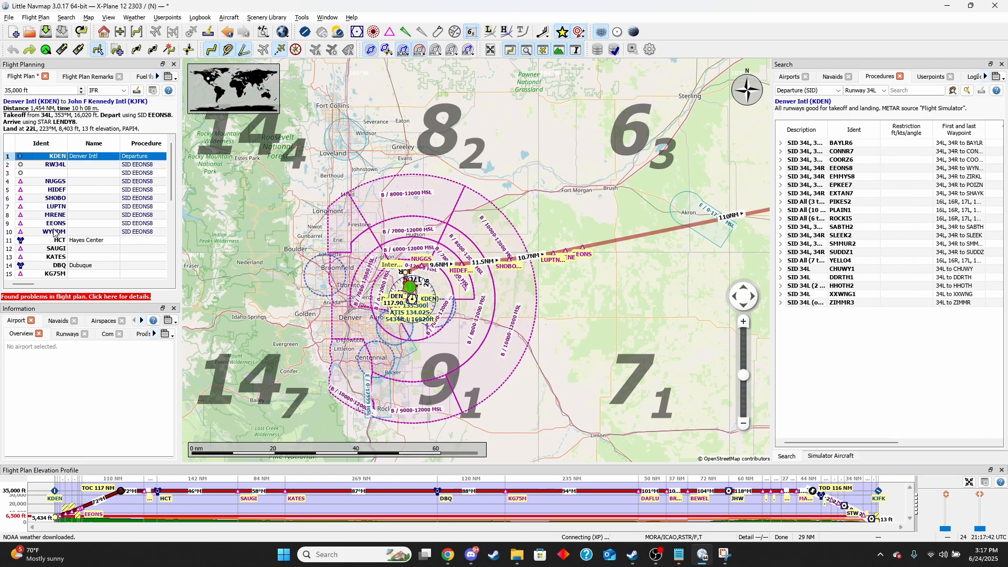
pyautogui.scroll(-3)
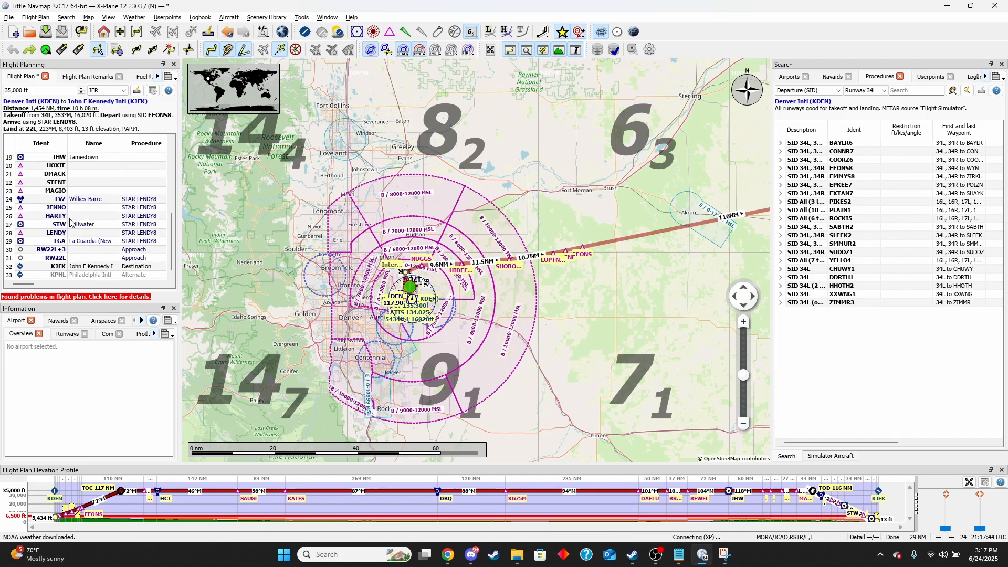
pyautogui.rightClick(54, 156)
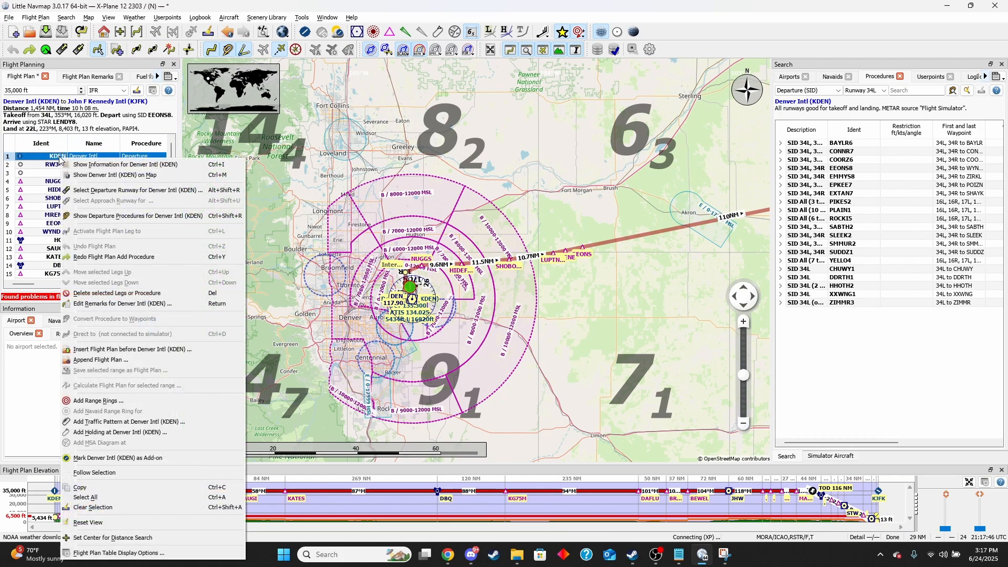
pyautogui.moveTo(137, 215)
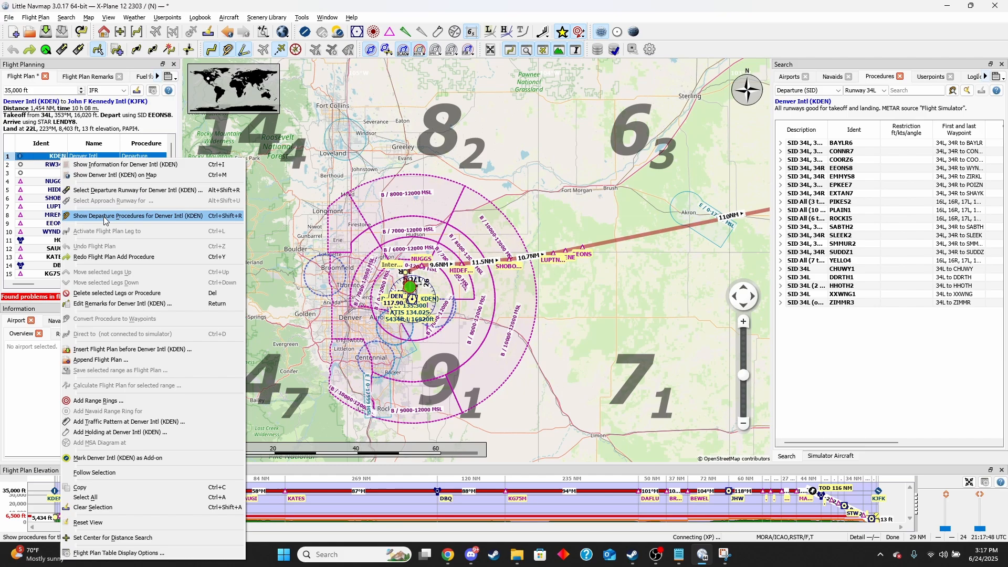
pyautogui.click(132, 215)
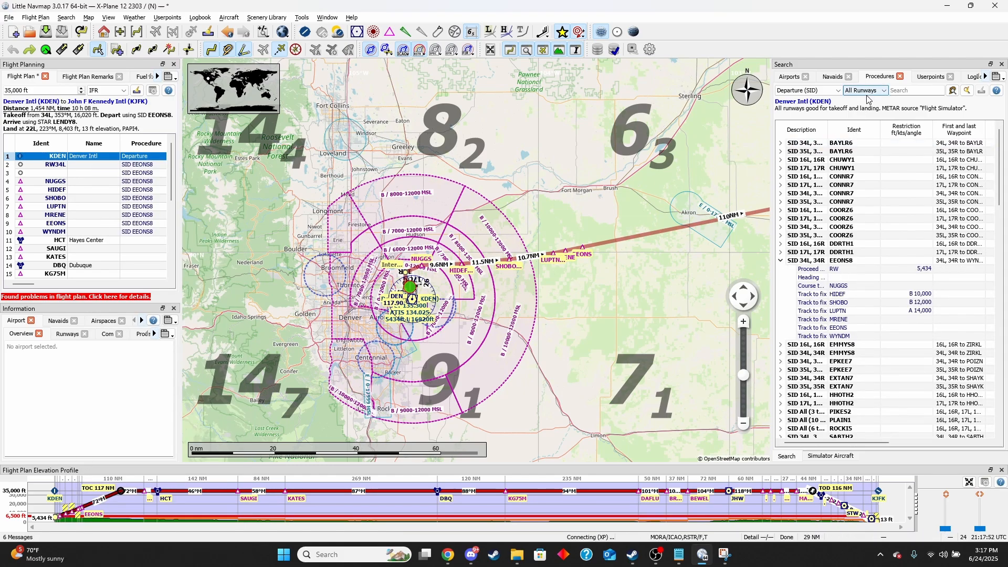
pyautogui.click(863, 91)
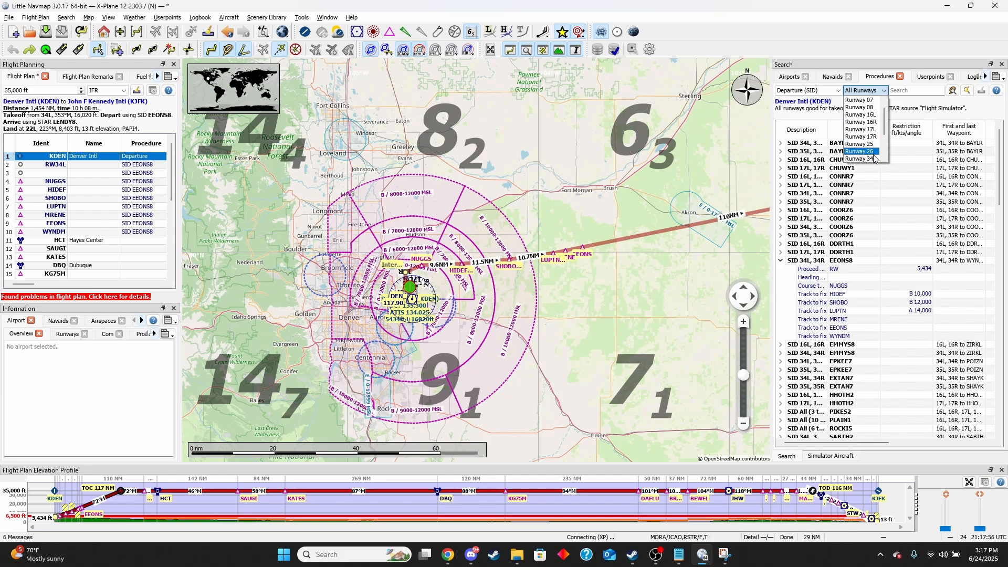
pyautogui.click(860, 159)
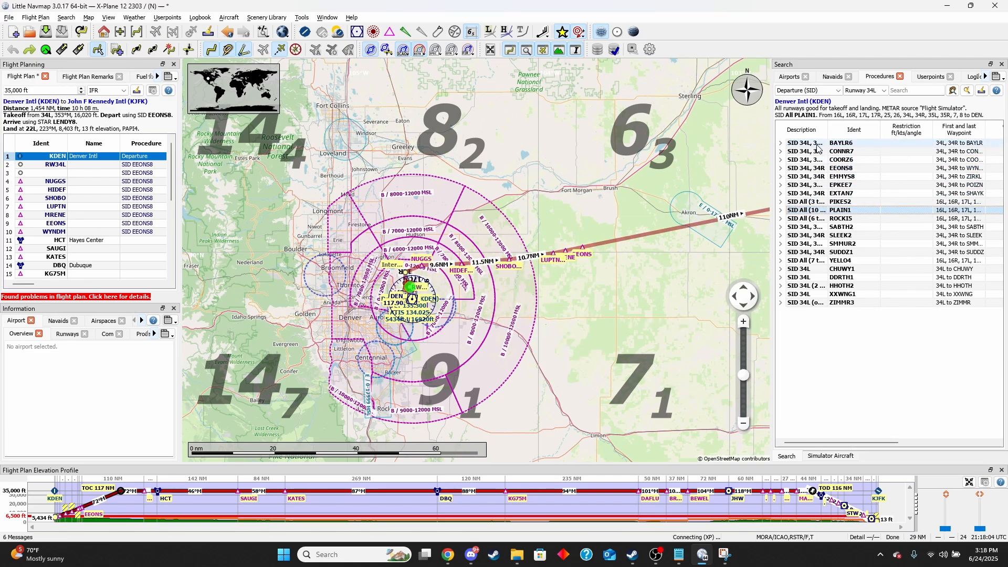
# - Insert the EEONS8 departure on runway 34L into the plan and select destination KJFK
pyautogui.click(839, 168)
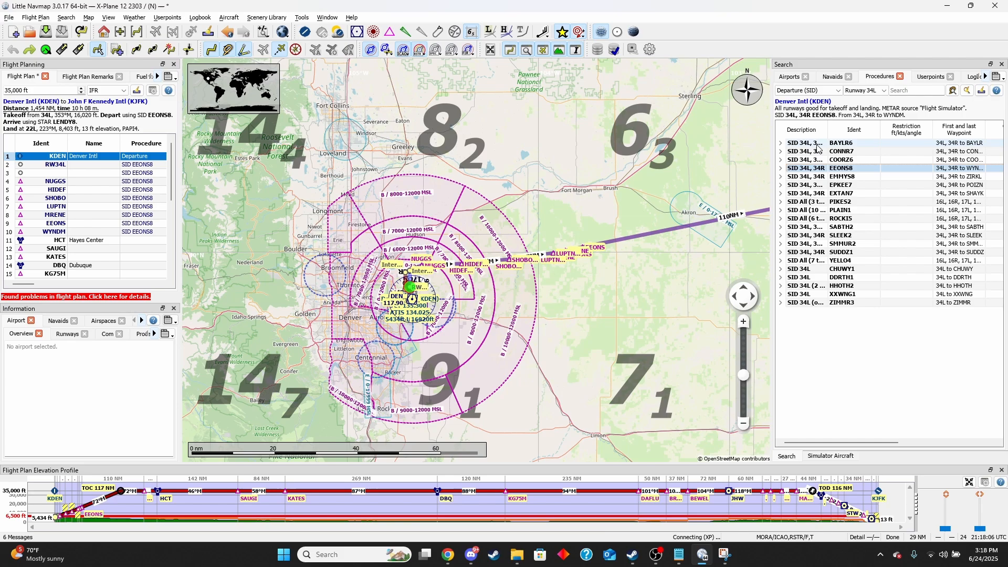
pyautogui.rightClick(816, 168)
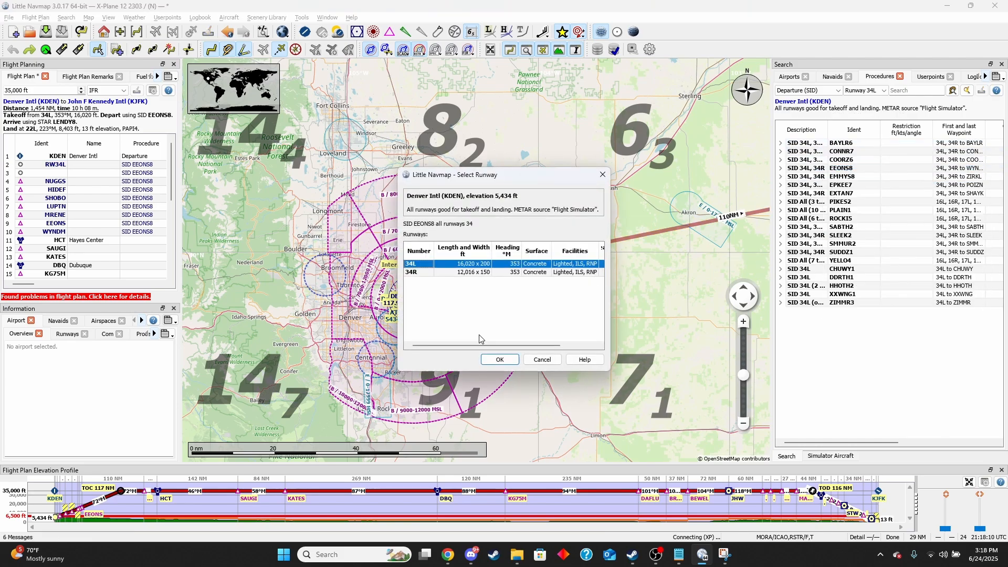
pyautogui.click(498, 359)
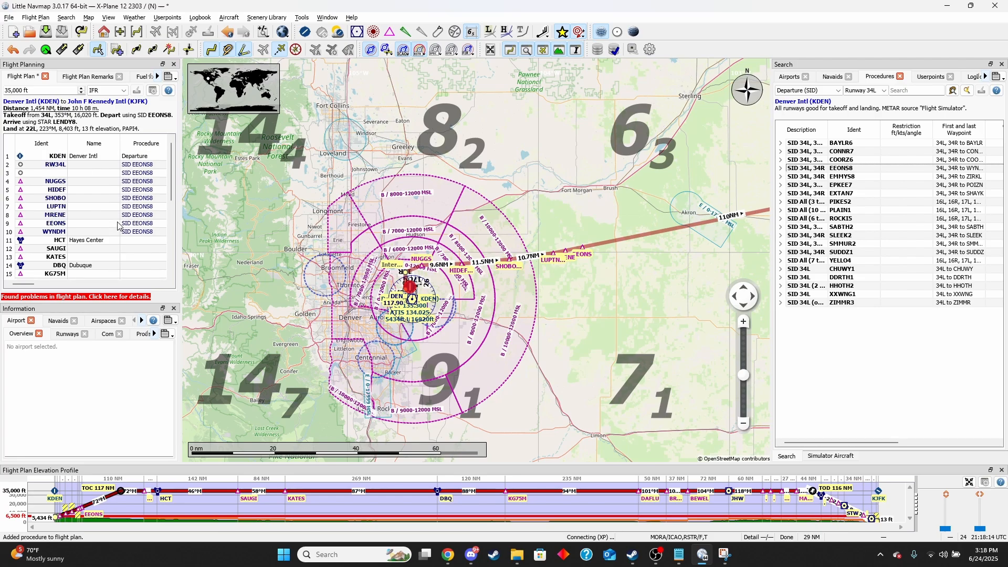
pyautogui.scroll(-3)
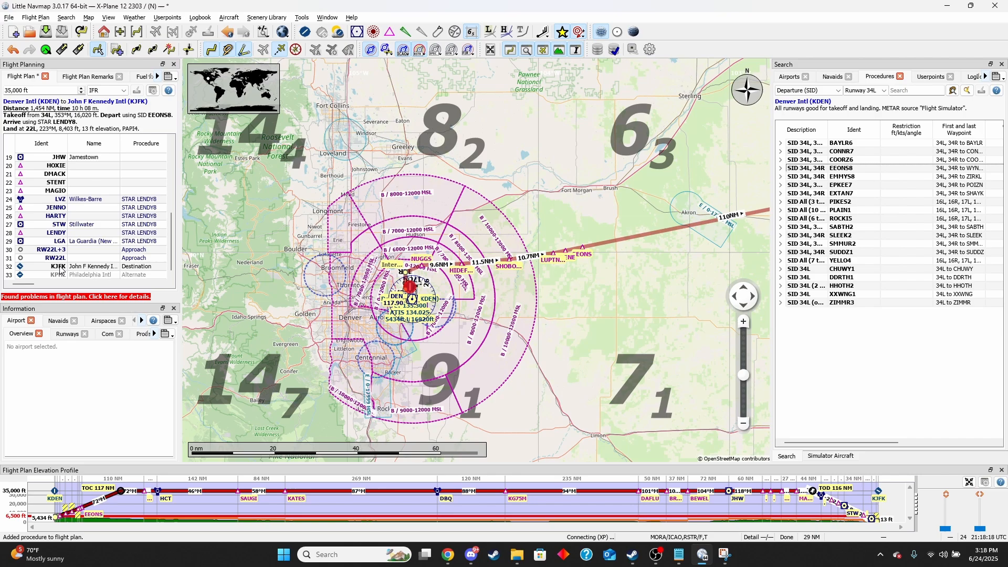
pyautogui.click(57, 265)
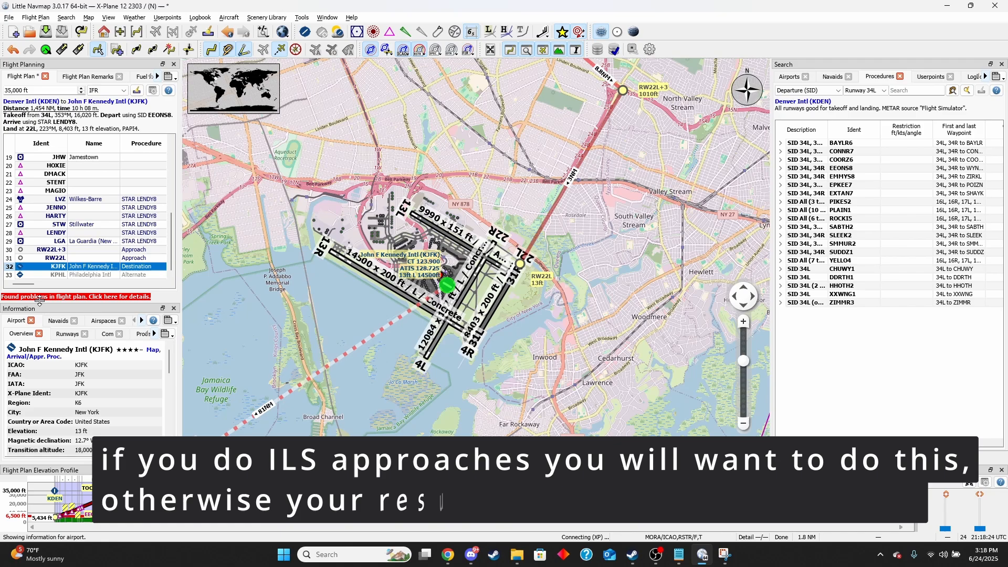
# - Show Kennedy's arrival/approach procedures filtered to runway 22L ILS approaches
pyautogui.rightClick(45, 265)
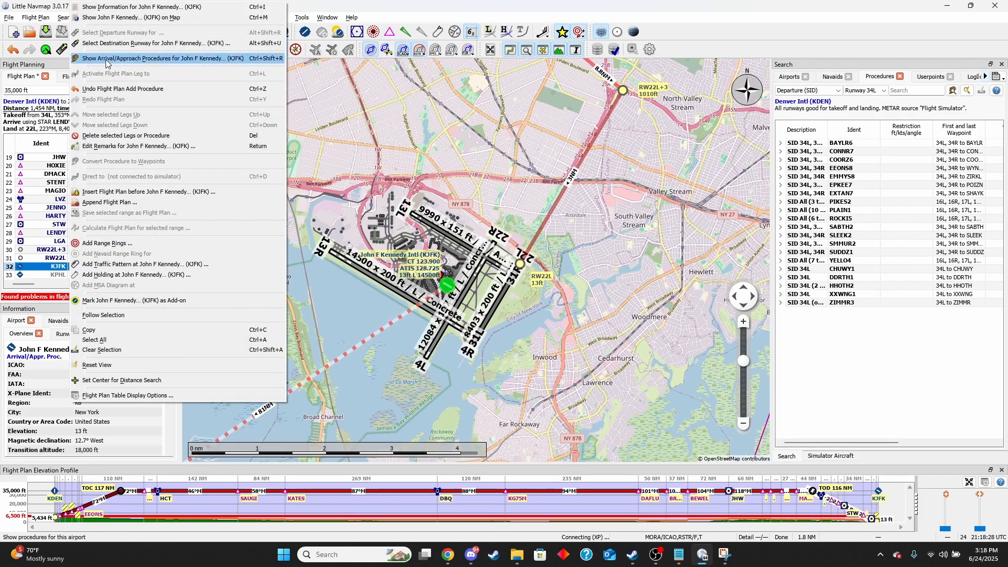
pyautogui.click(156, 58)
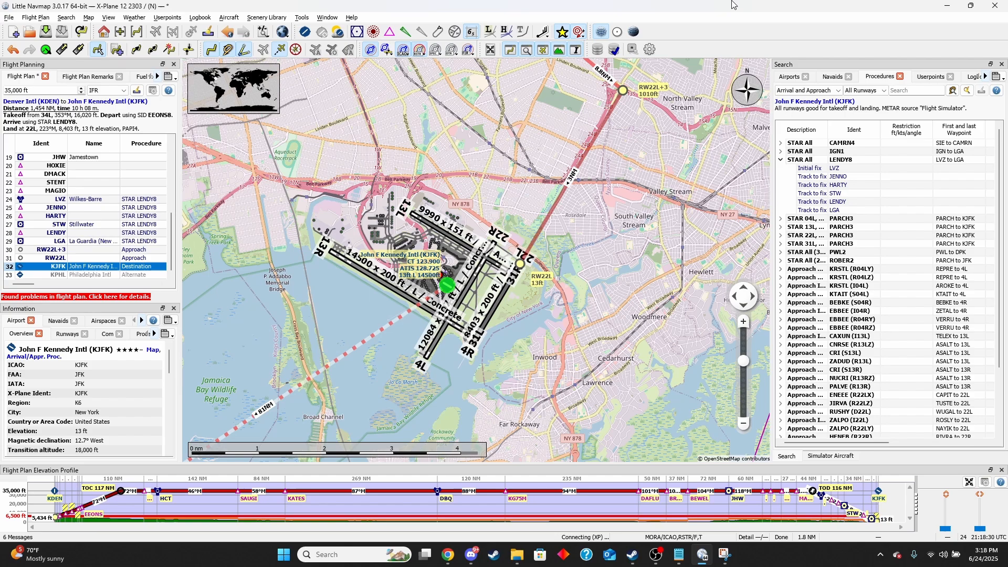
pyautogui.click(806, 90)
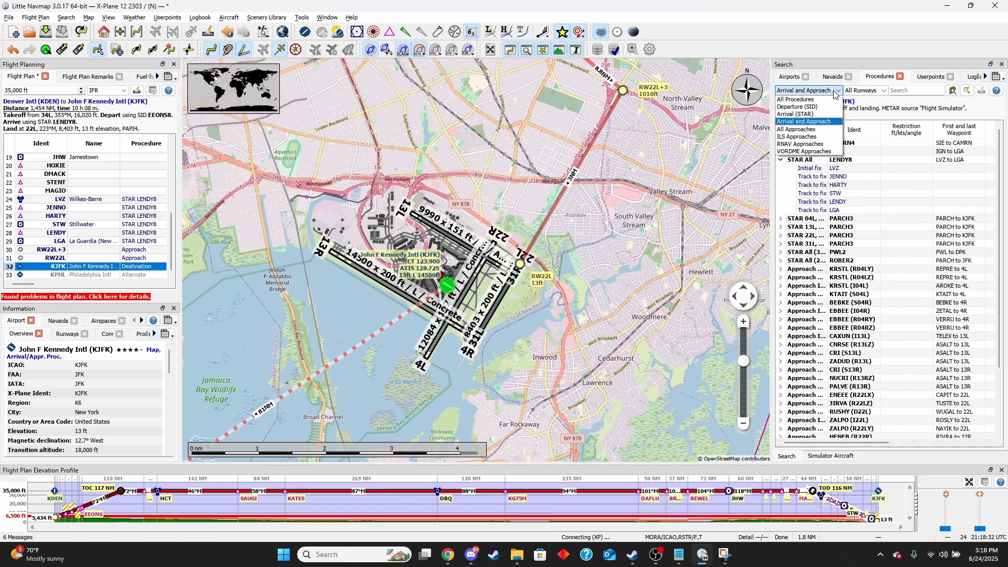
pyautogui.click(864, 91)
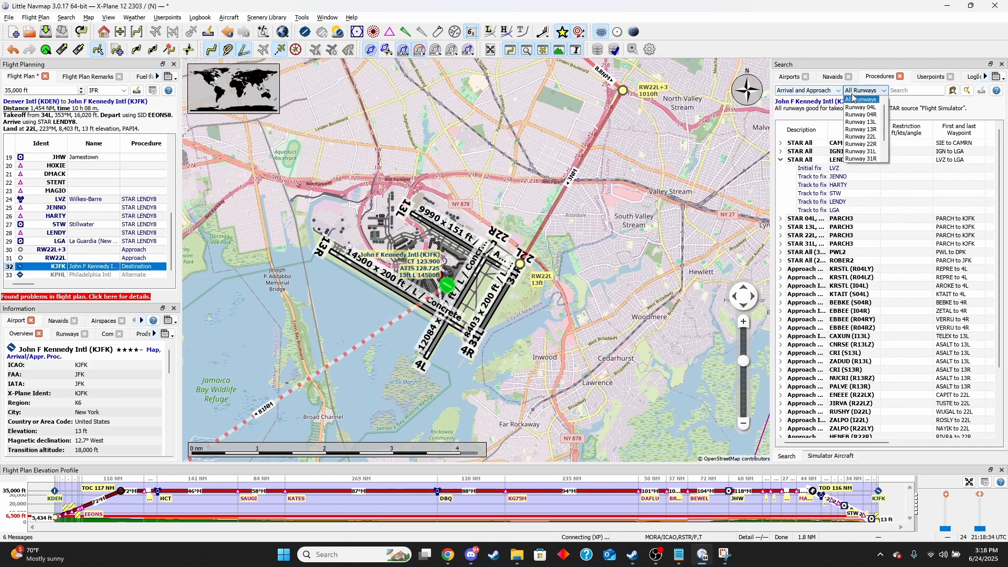
pyautogui.click(861, 136)
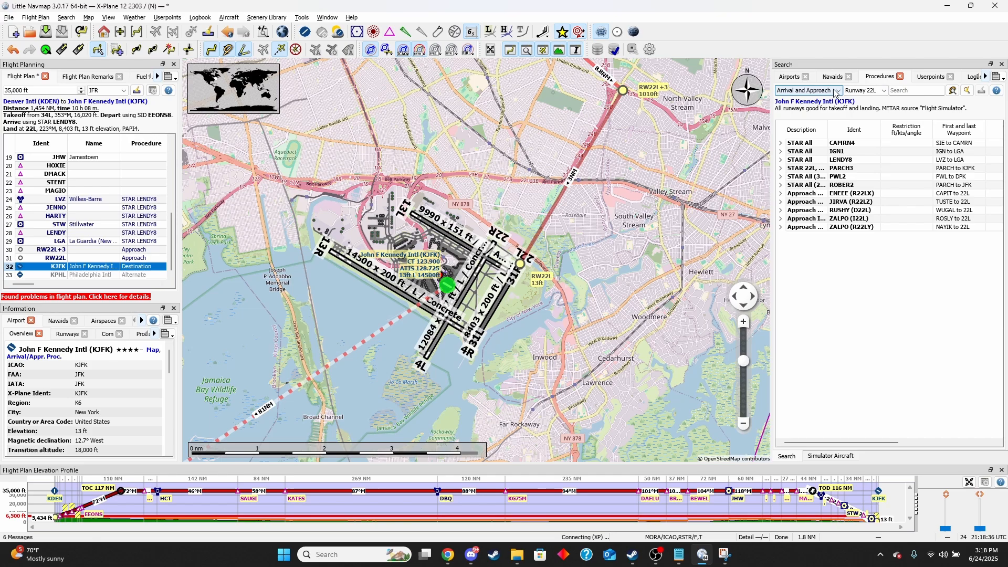
pyautogui.click(806, 91)
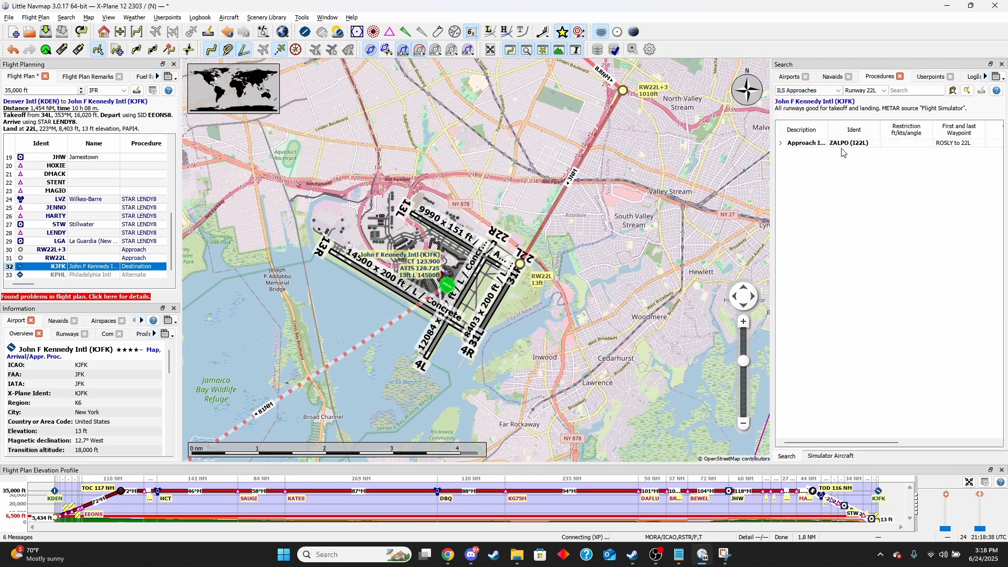
# - Insert the ZALPO ILS 22L approach into the flight plan
pyautogui.click(848, 143)
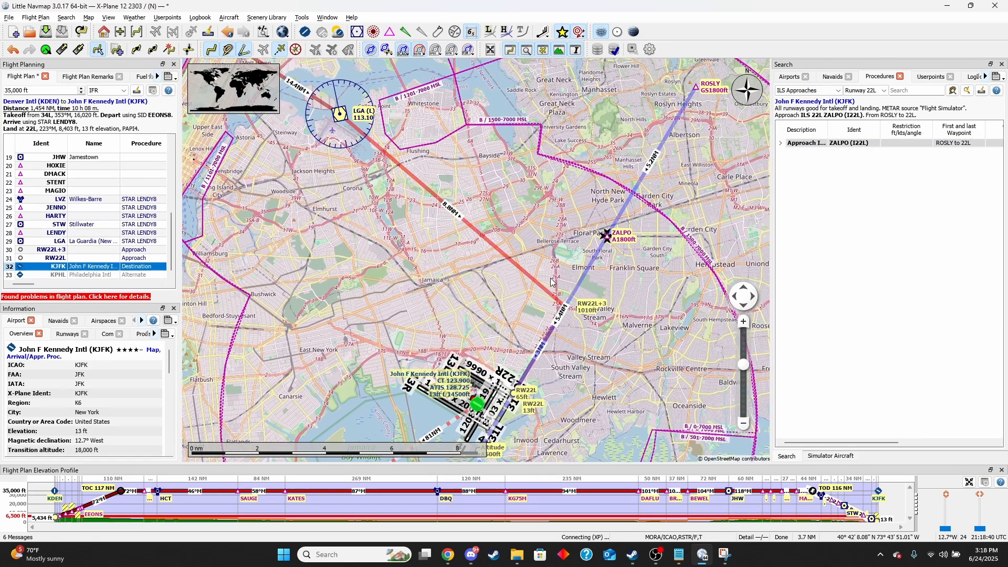
pyautogui.rightClick(848, 143)
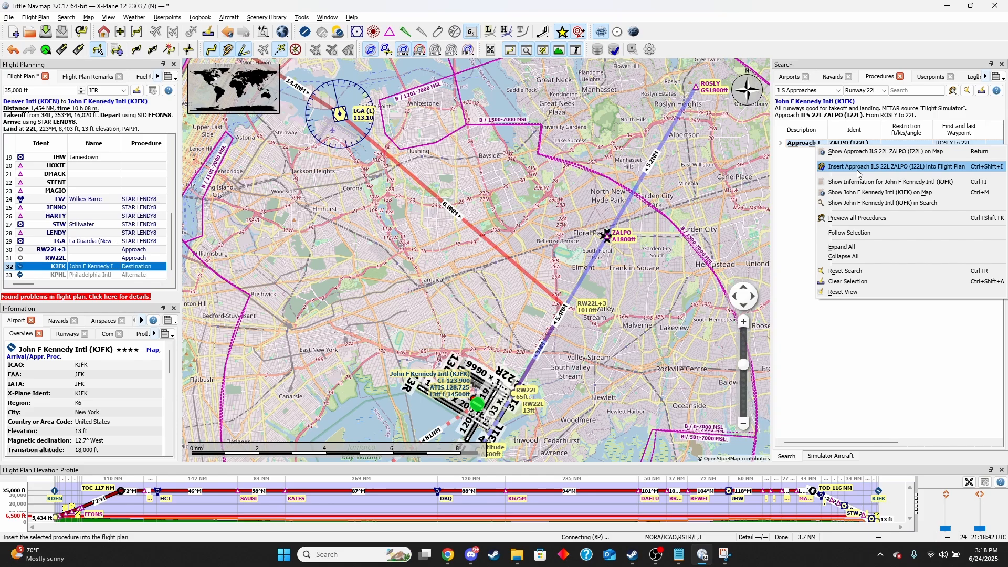
pyautogui.click(893, 166)
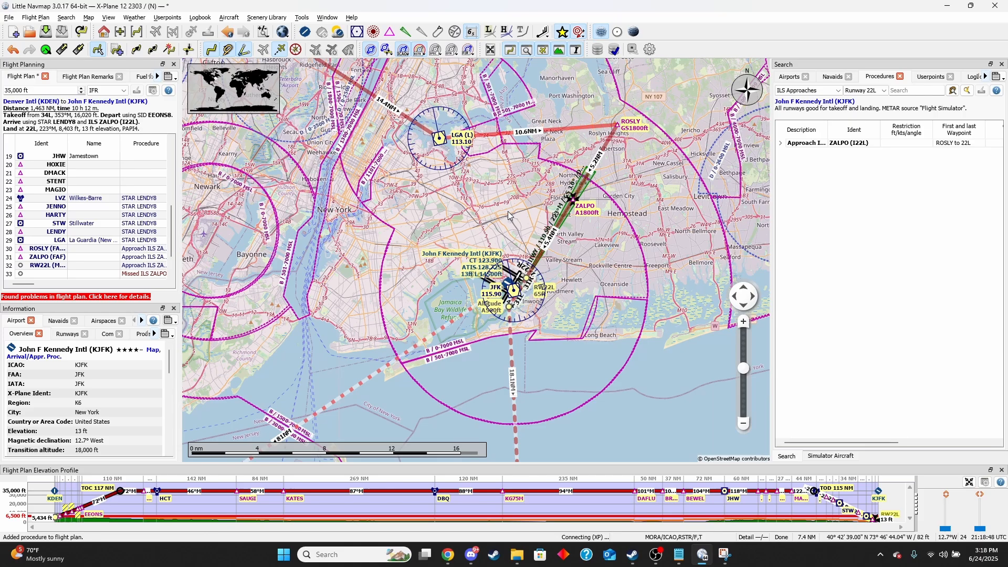
# - Show the Flight Plan Route Description with the KDEN–KJFK route string
pyautogui.scroll(-3)
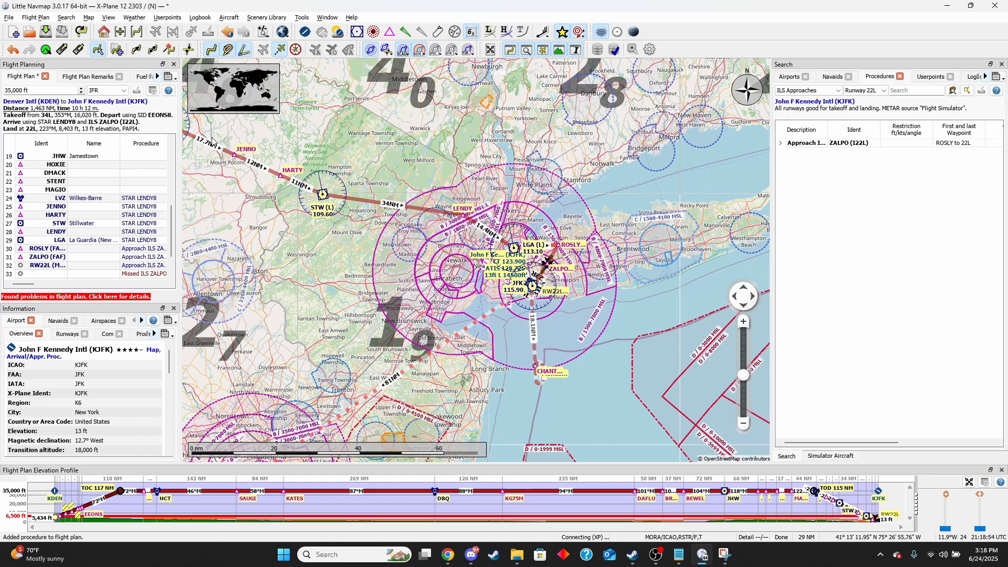
pyautogui.click(35, 18)
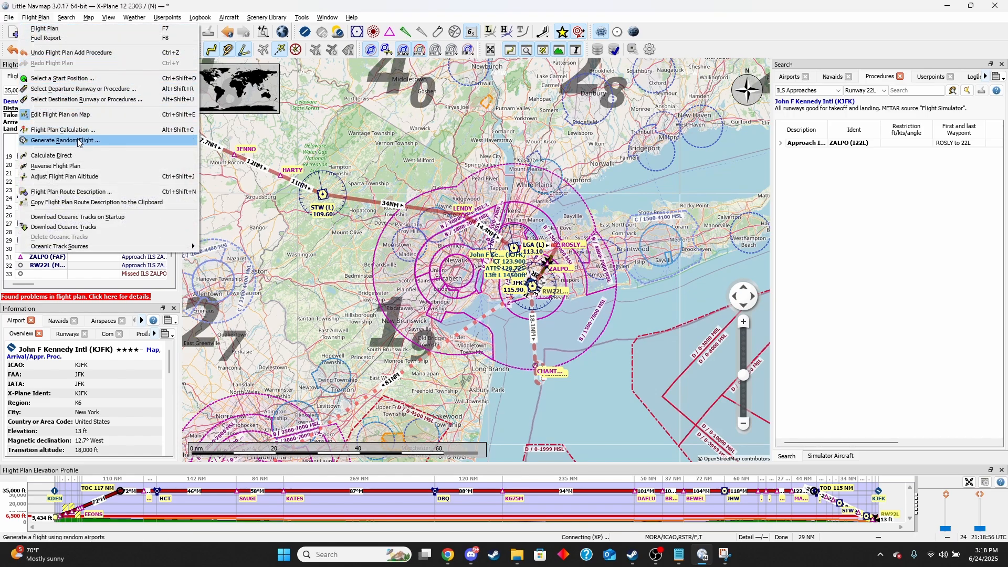
pyautogui.moveTo(82, 191)
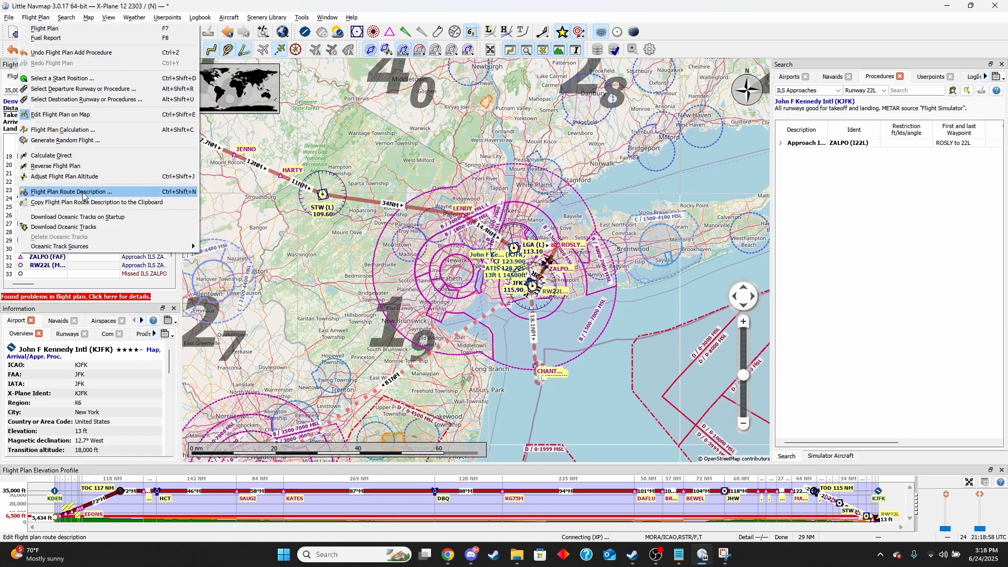
pyautogui.click(72, 191)
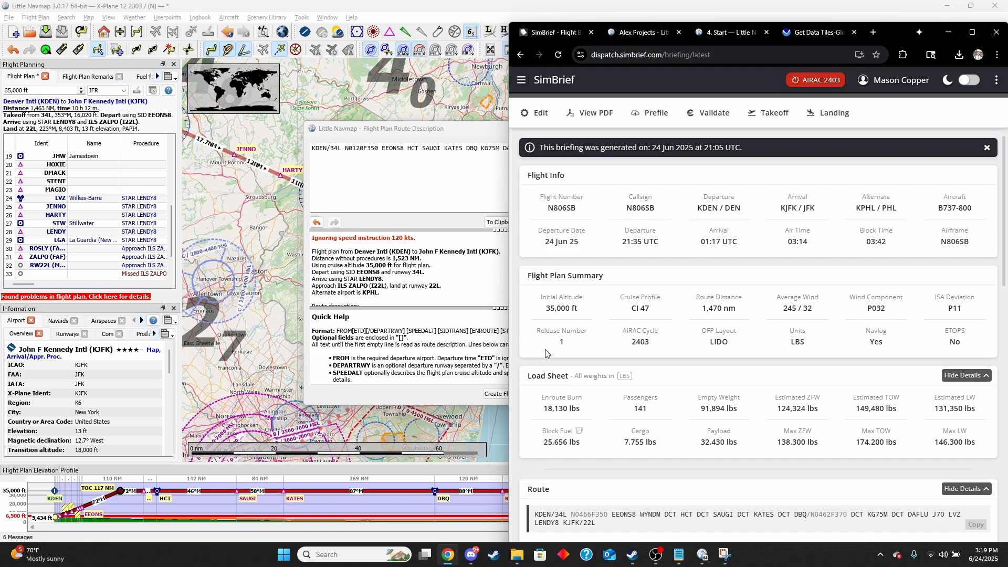
pyautogui.moveTo(691, 523)
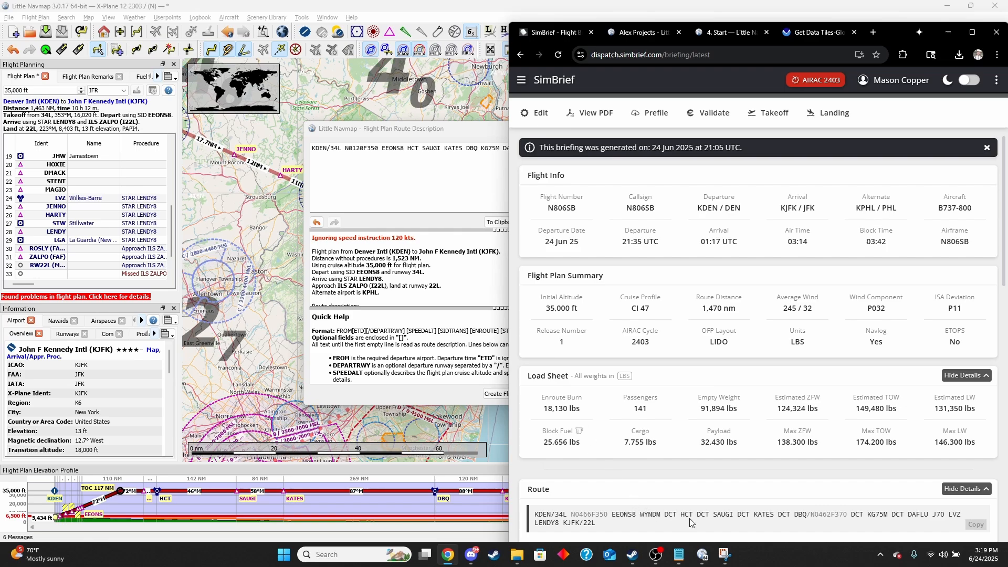
pyautogui.moveTo(692, 523)
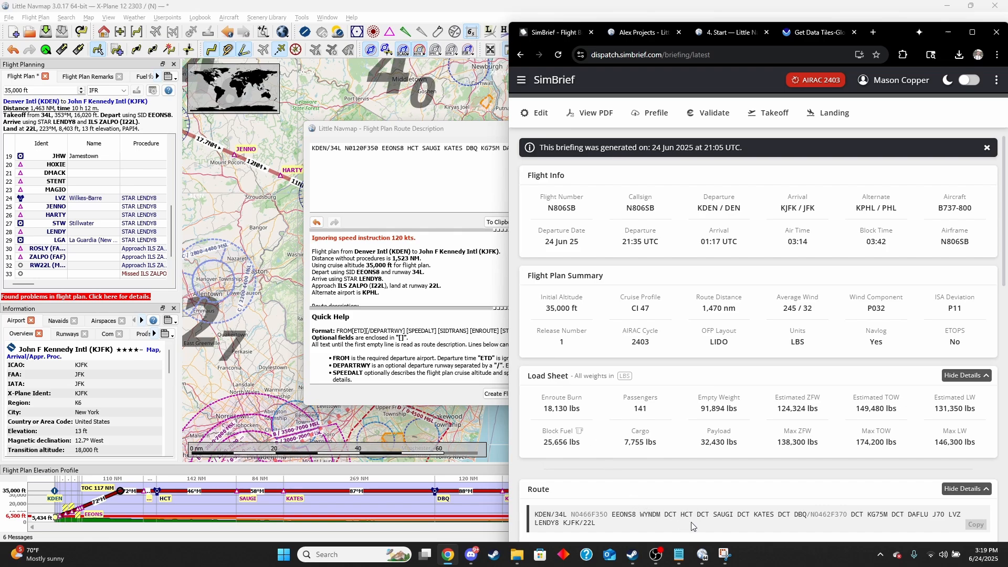